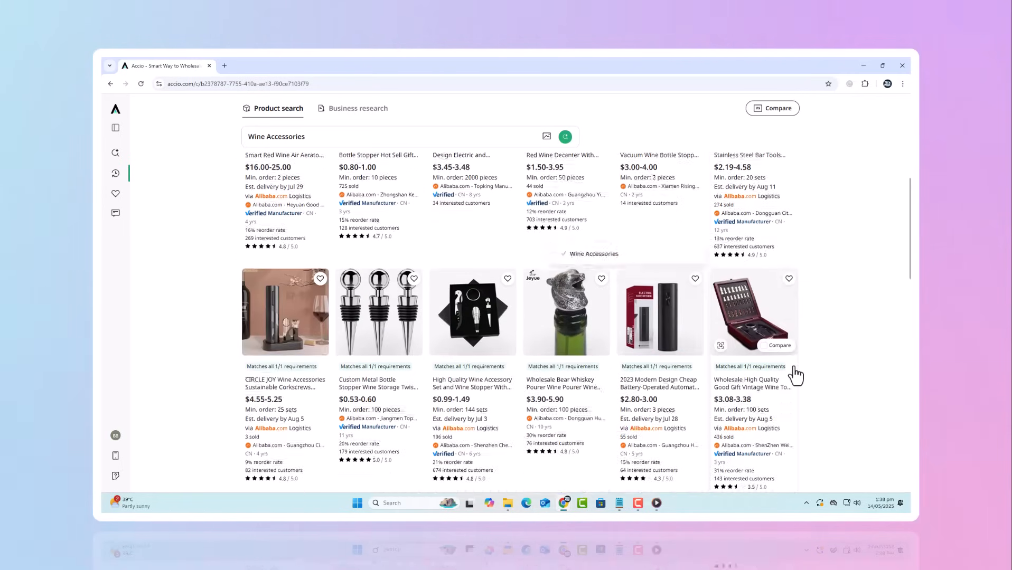
- Start Accio, run the smart watch supplier search, and open the wine accessories trends report
scroll("down", 3)
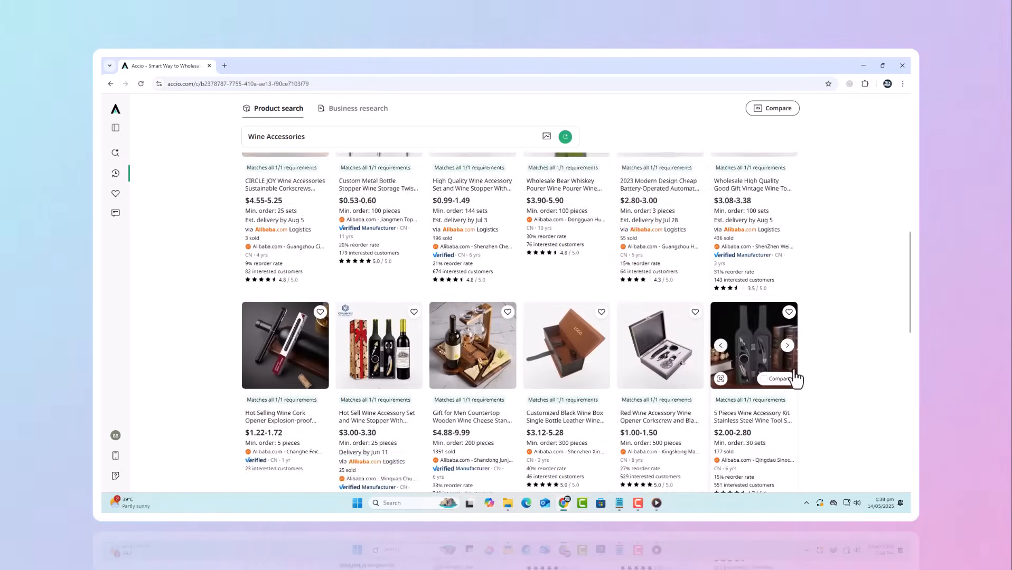
scroll("down", 3)
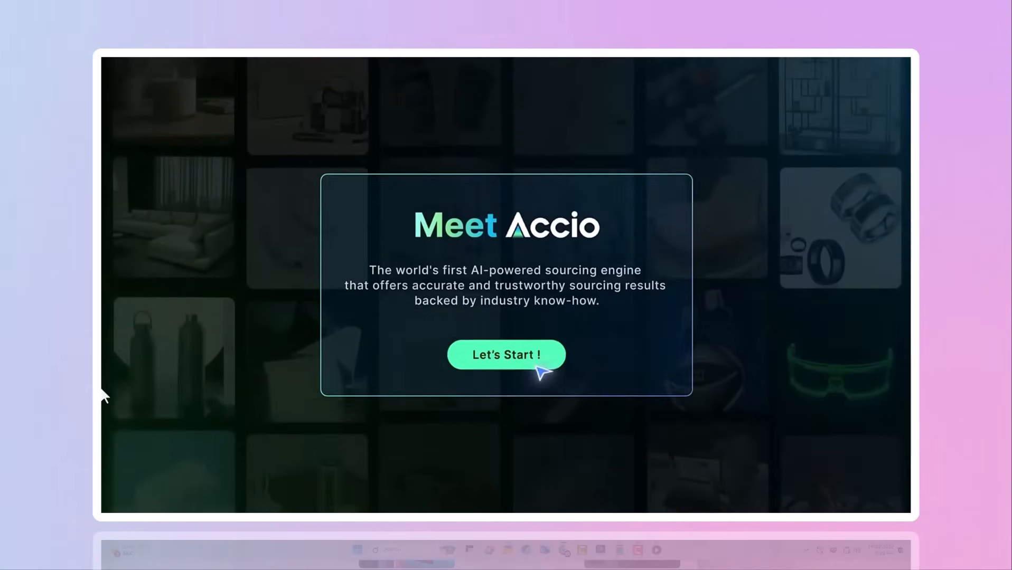
left_click(505, 354)
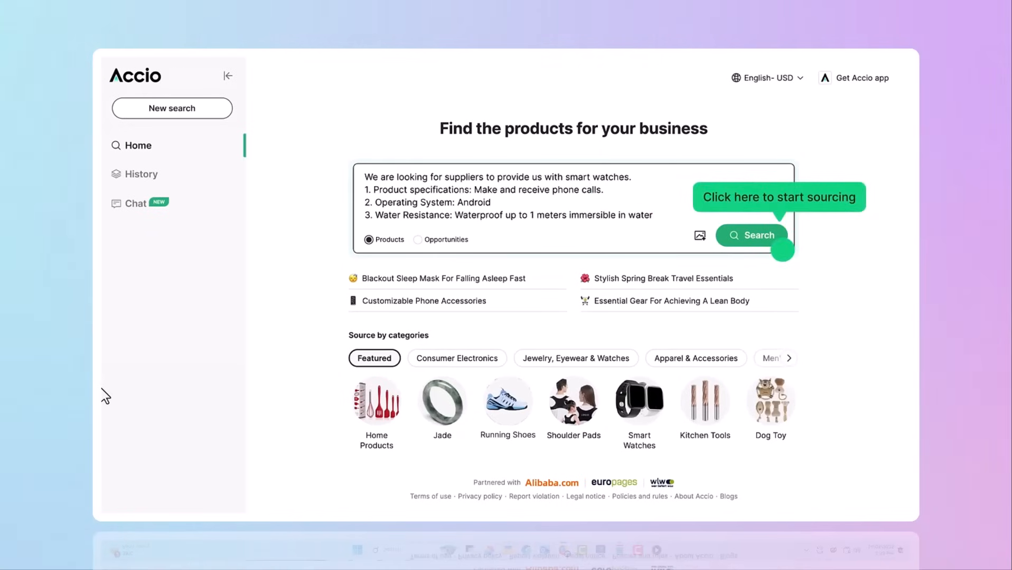
left_click(751, 235)
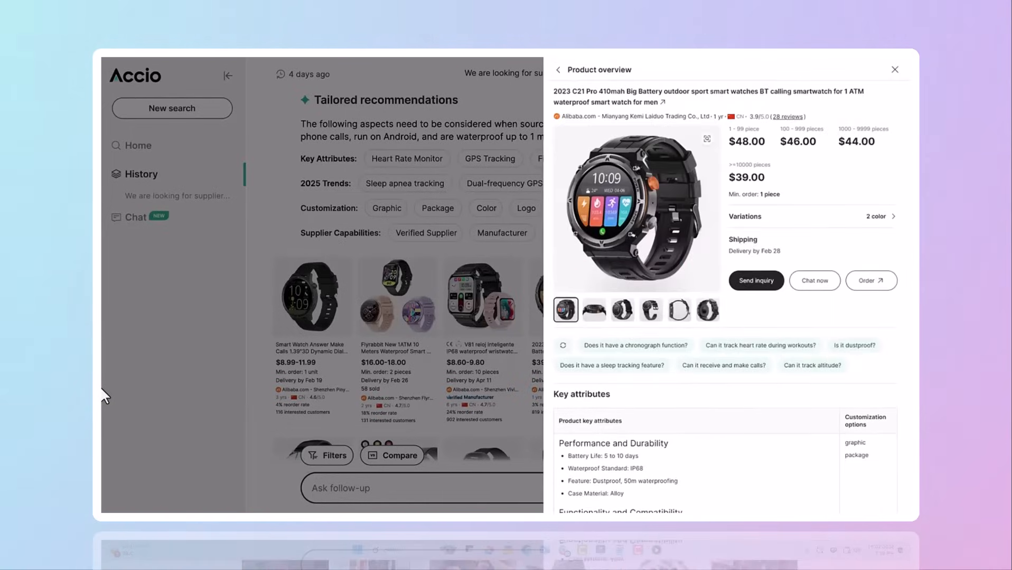
left_click(755, 280)
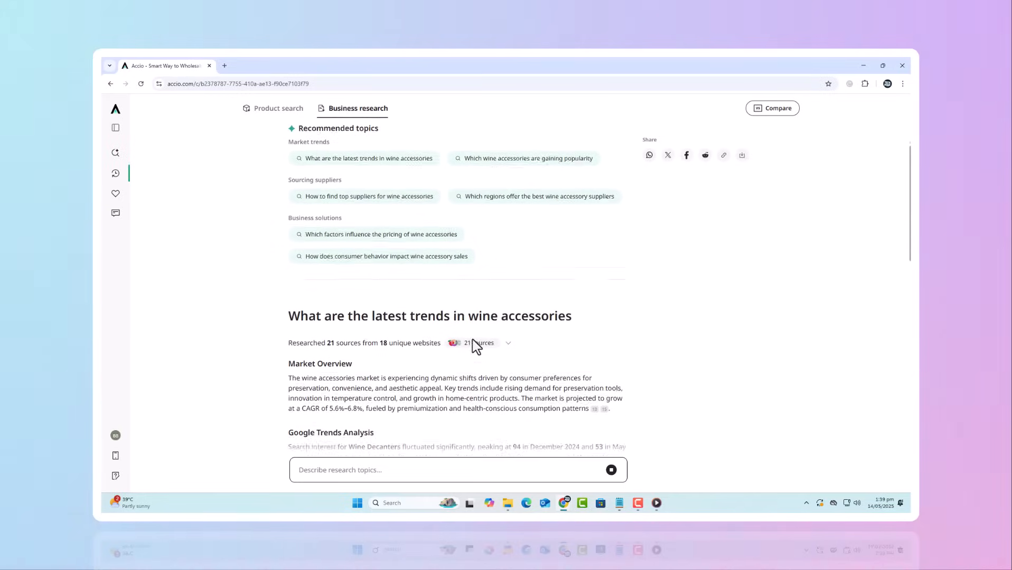
- Scroll through the wine accessories report's recommended products, then return to the Accio home page
scroll("down", 3)
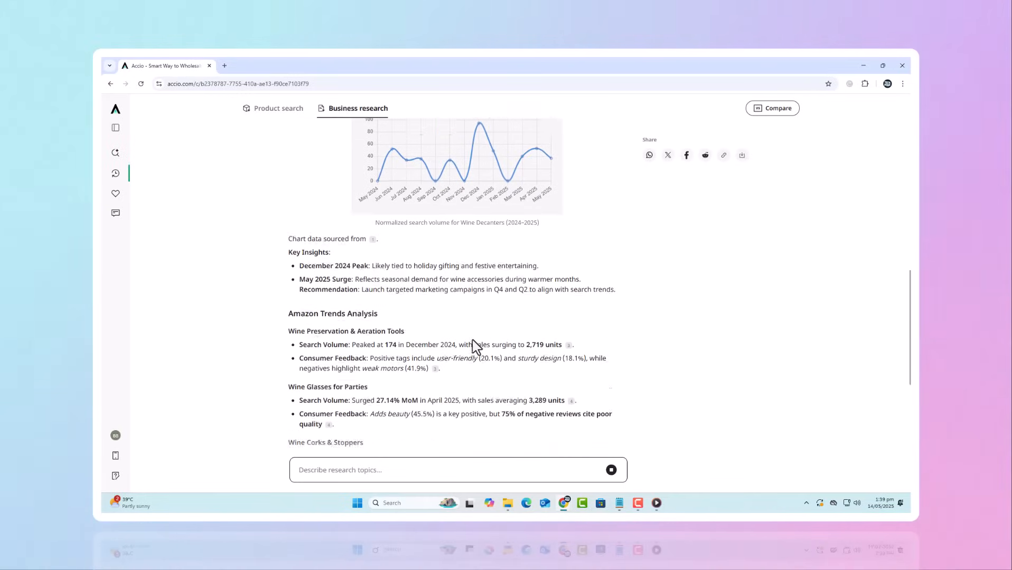
scroll("down", 3)
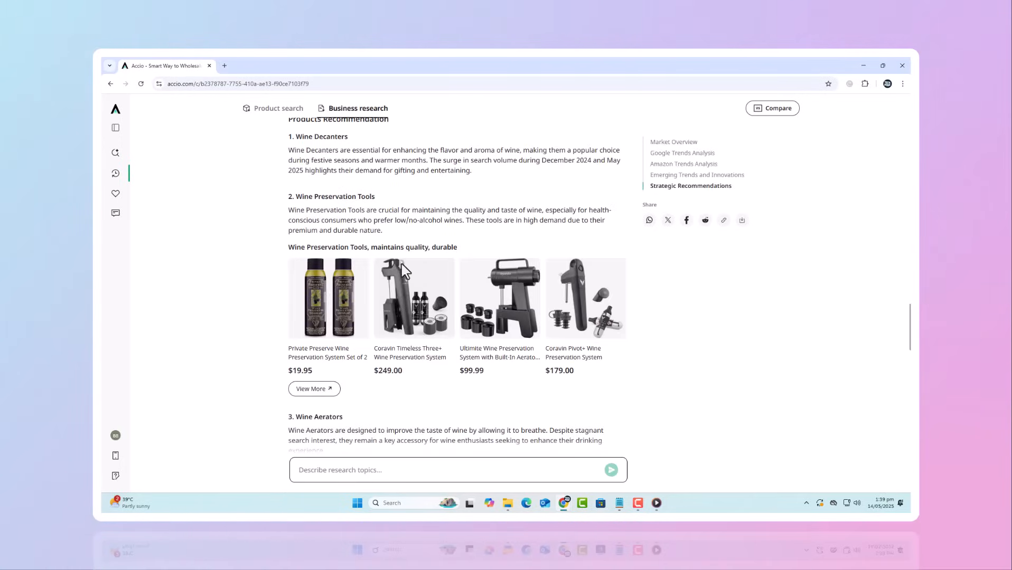
mouse_move(554, 334)
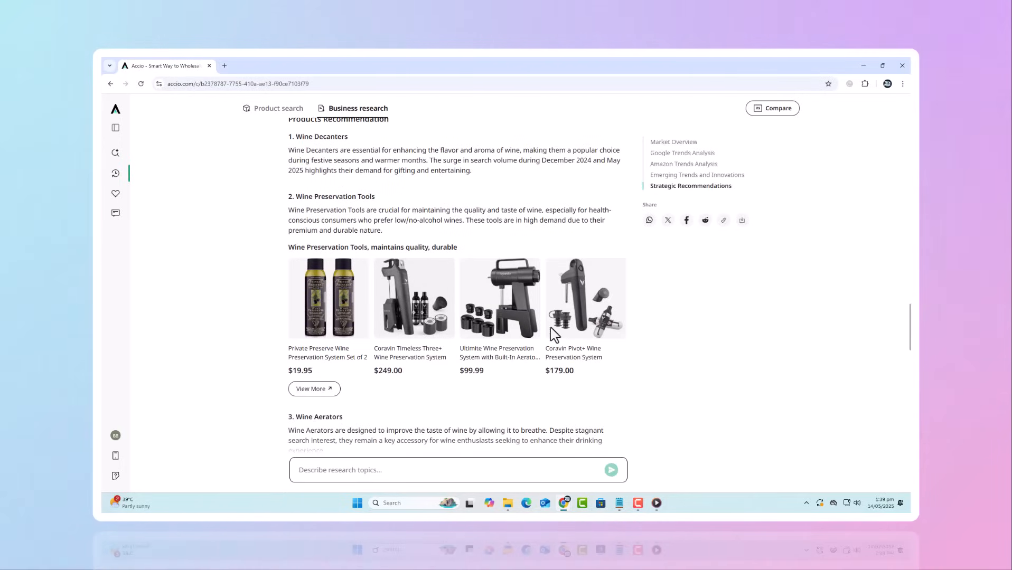
scroll("down", 3)
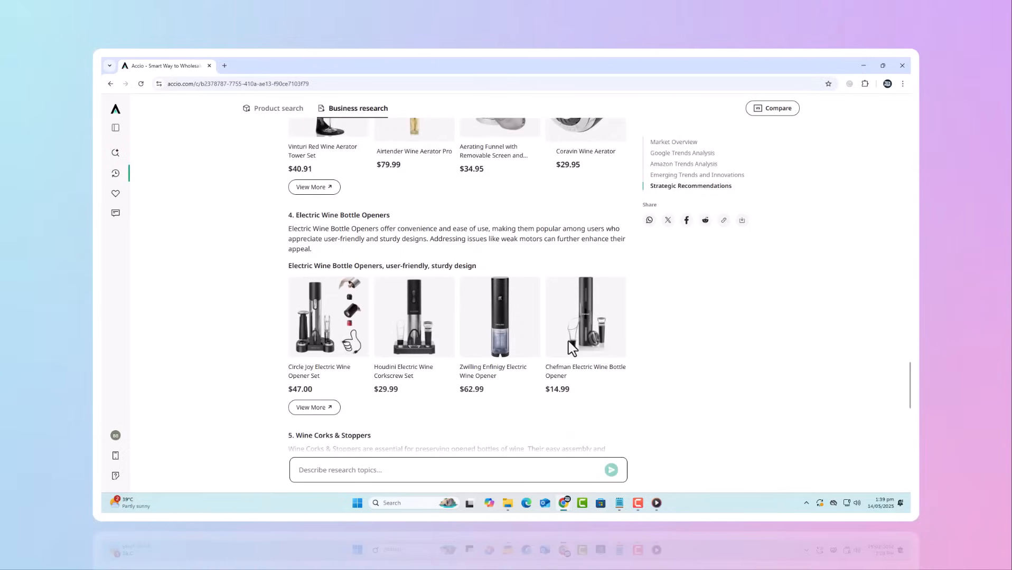
scroll("down", 3)
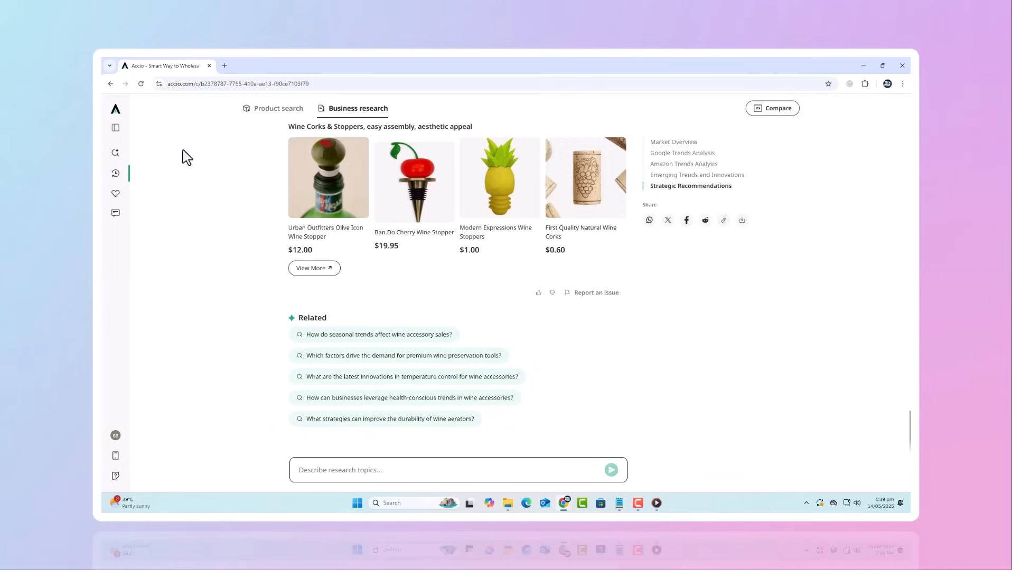
mouse_move(116, 109)
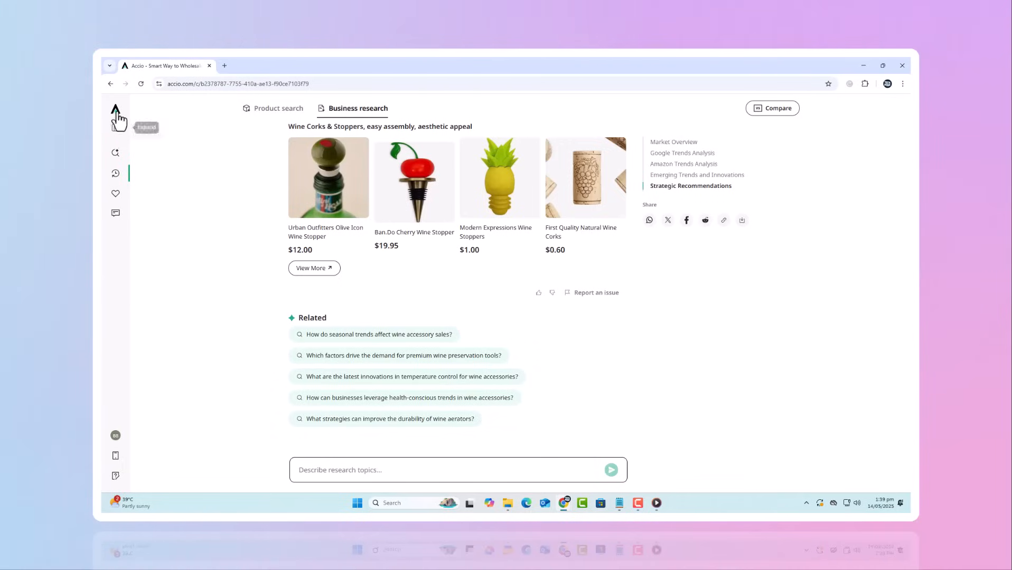
left_click(115, 108)
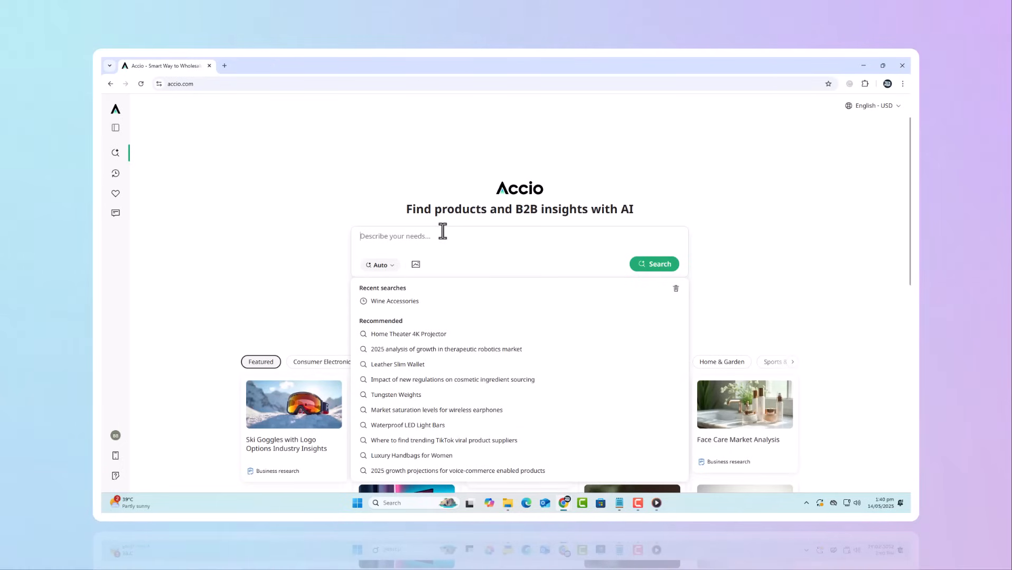
- Show the recent and recommended searches and switch the search mode to Business research
left_click(381, 265)
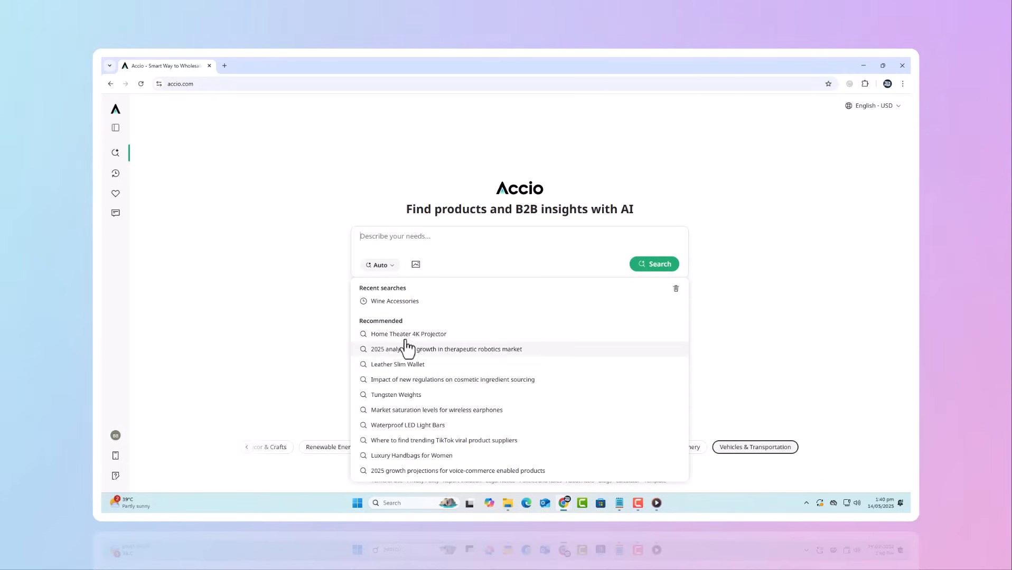
left_click(379, 265)
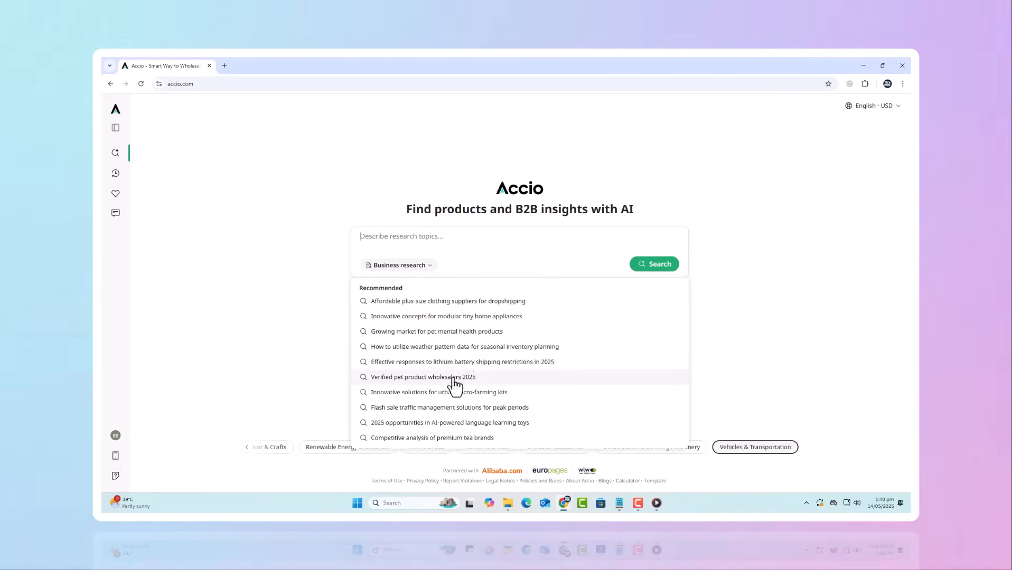
- Open the Verified pet product wholesalers 2025 report and jump to Emerging Trends to Leverage
left_click(422, 376)
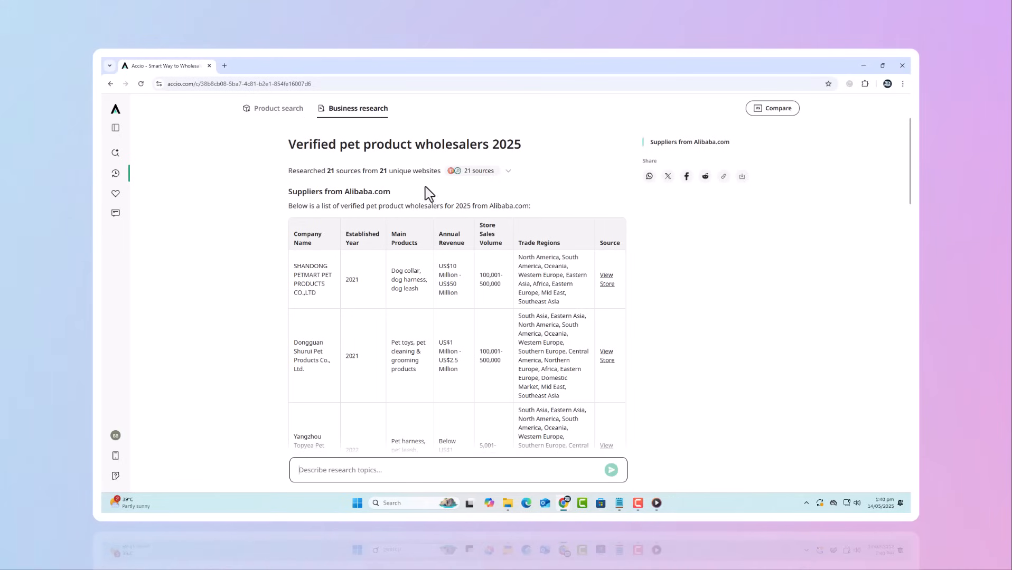
mouse_move(530, 197)
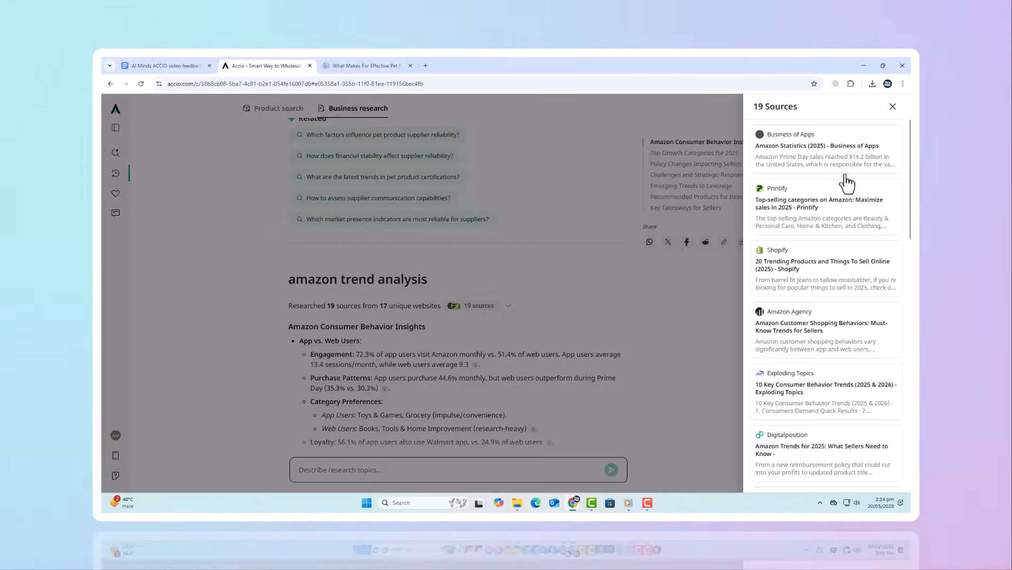
scroll("down", 3)
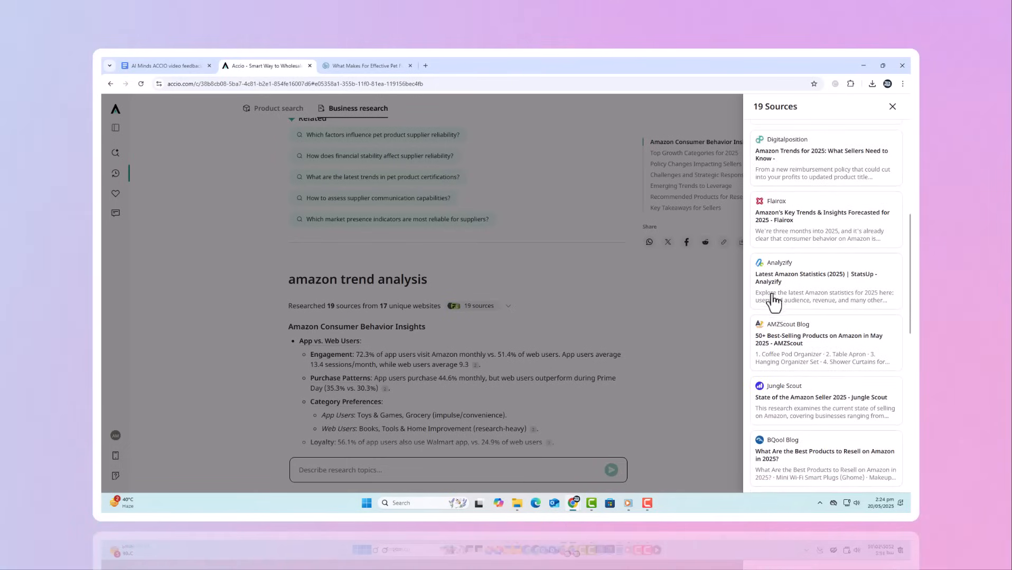
scroll("down", 3)
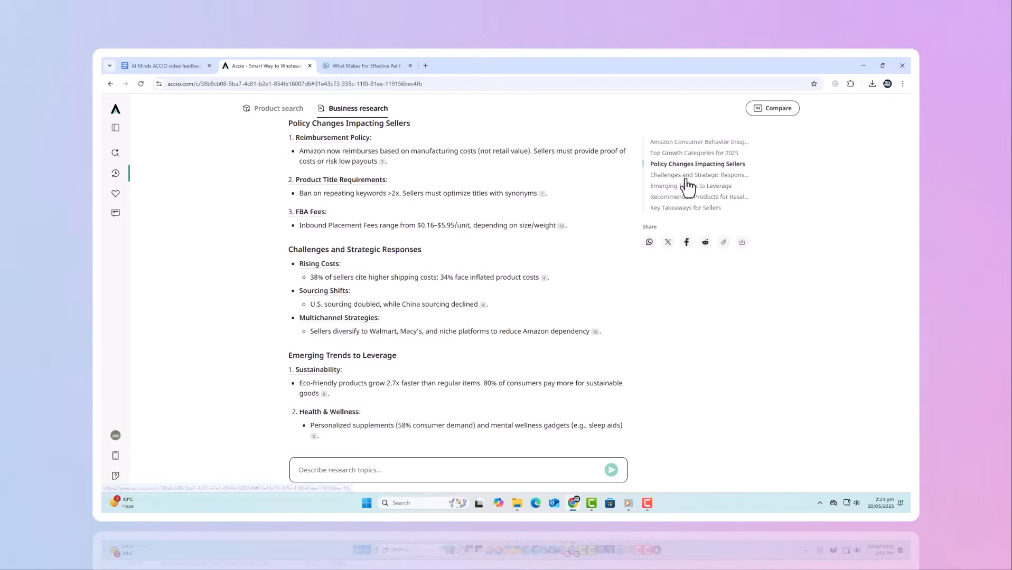
left_click(689, 186)
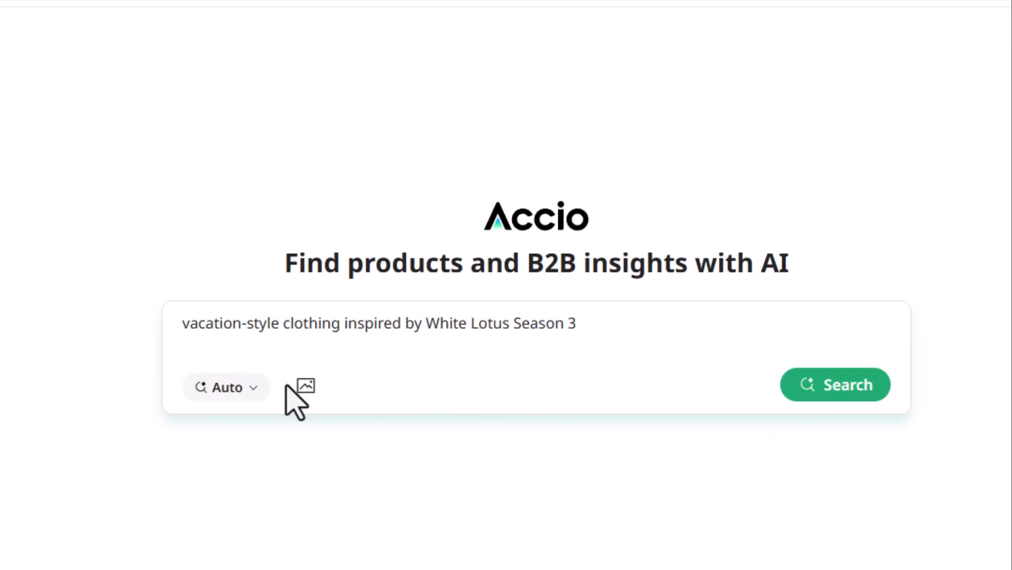
- Run the White Lotus vacation clothing query as business research and scroll the report
left_click(226, 388)
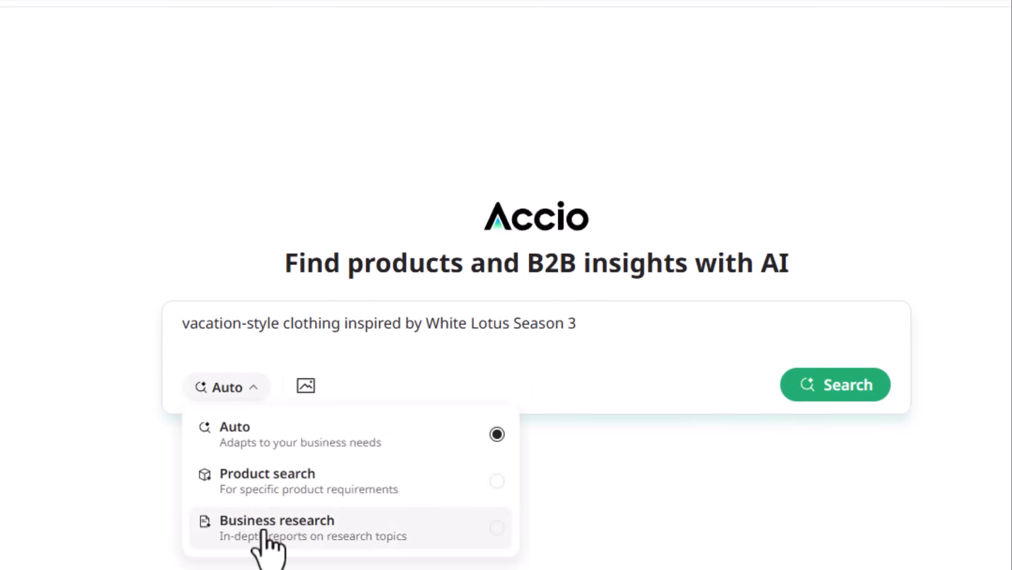
left_click(275, 521)
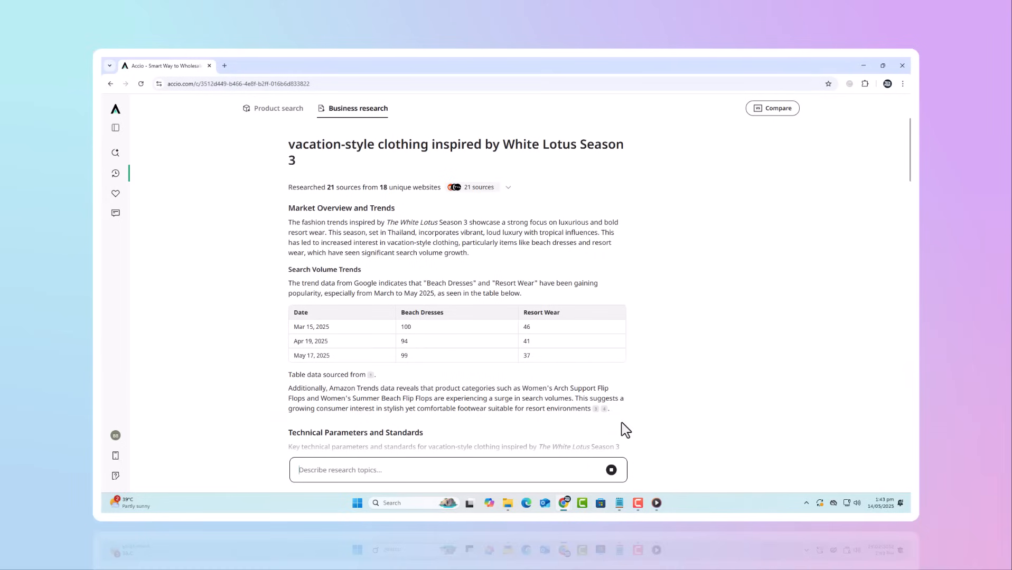
mouse_move(644, 395)
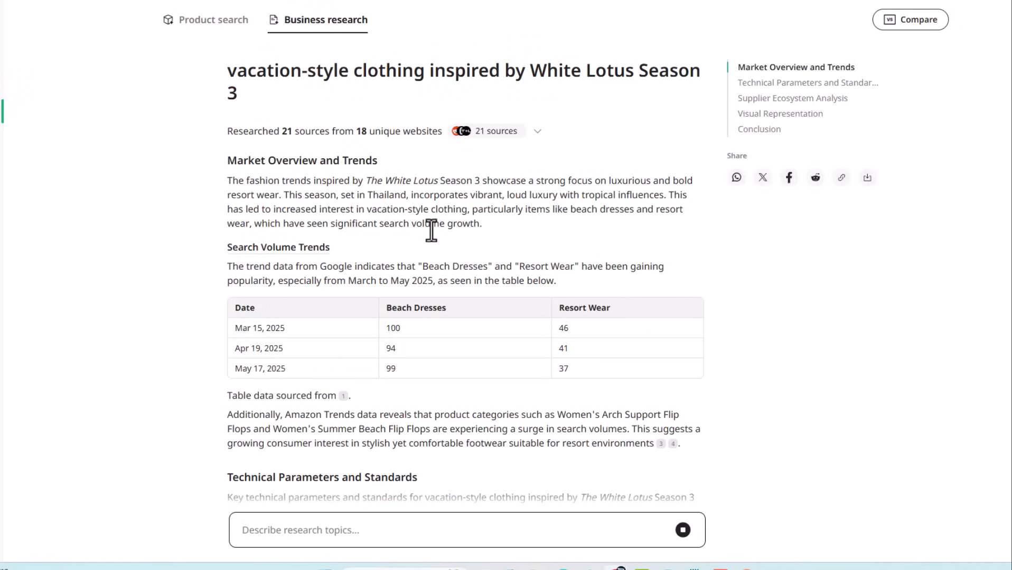
scroll("down", 3)
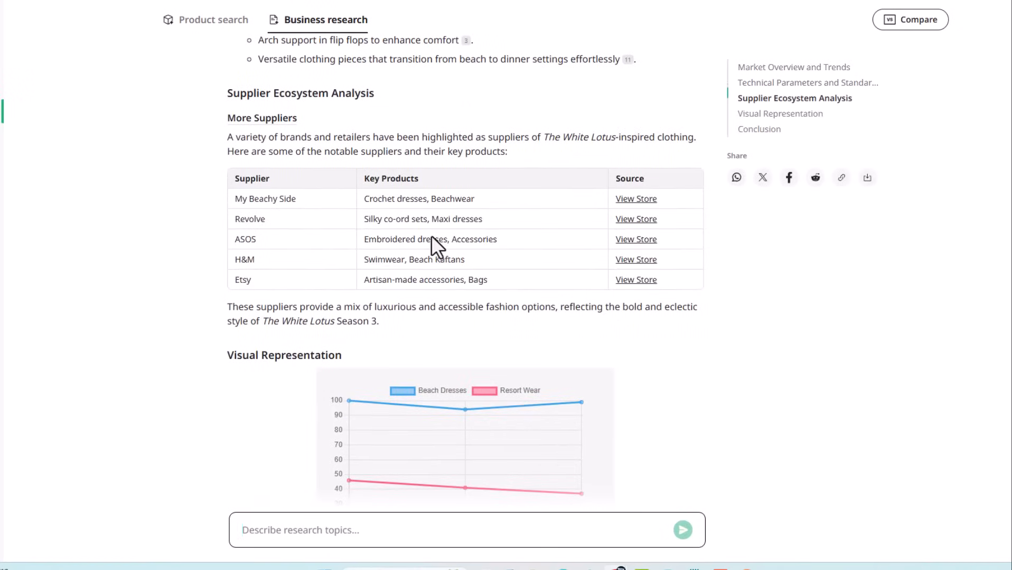
scroll("down", 3)
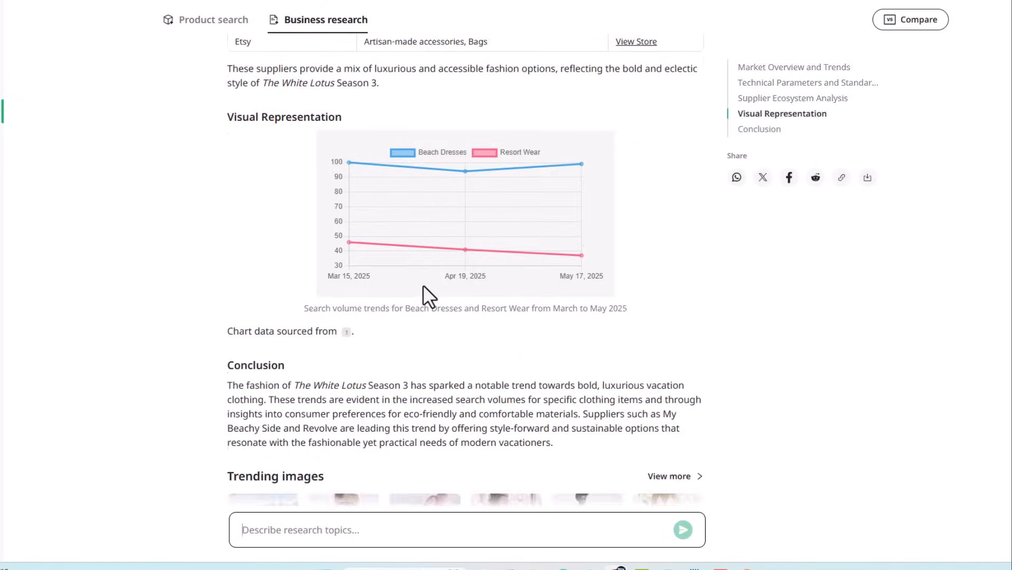
scroll("down", 3)
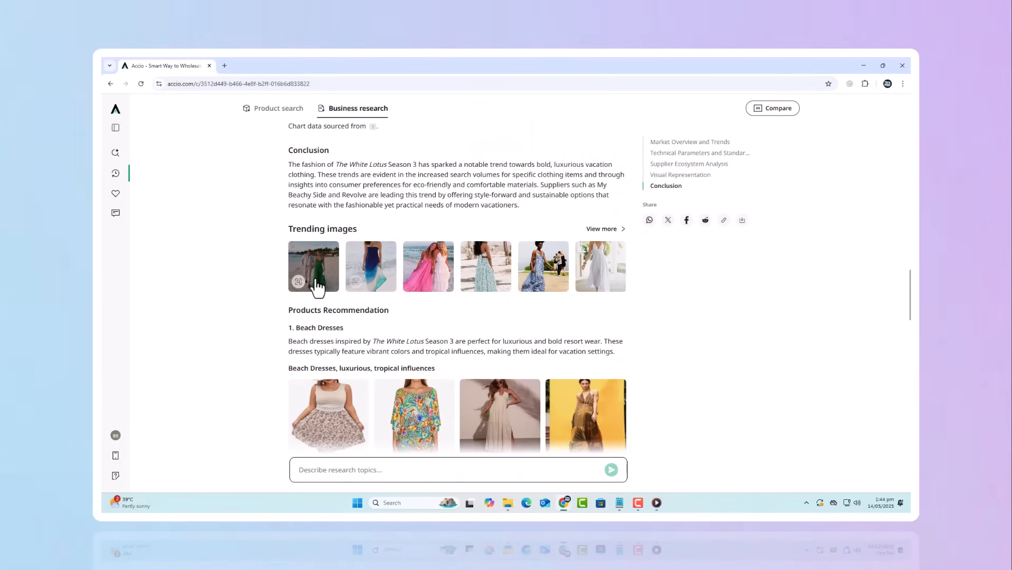
- Enlarge the first trending green dress image and scroll on through the products
left_click(313, 267)
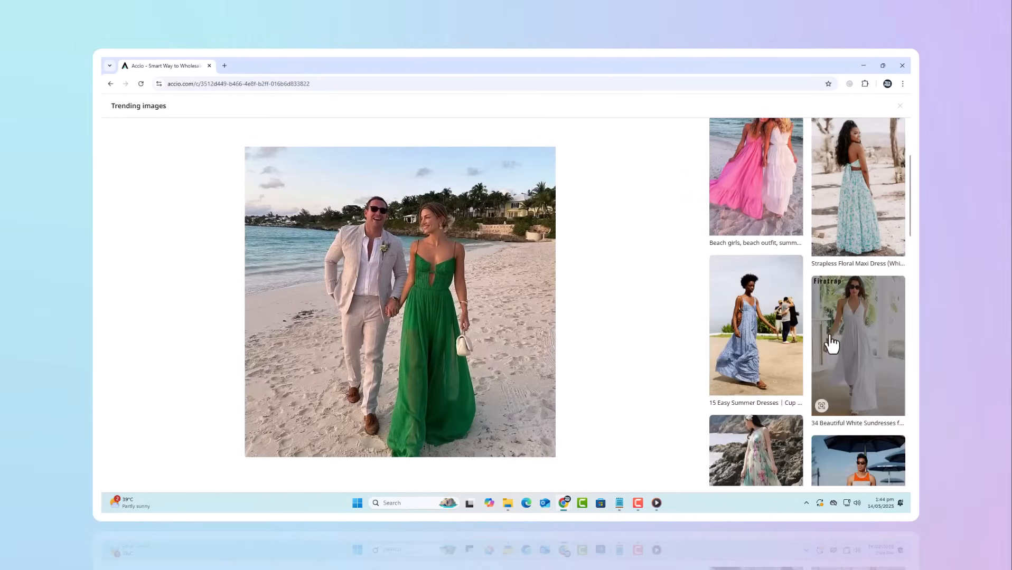
scroll("down", 3)
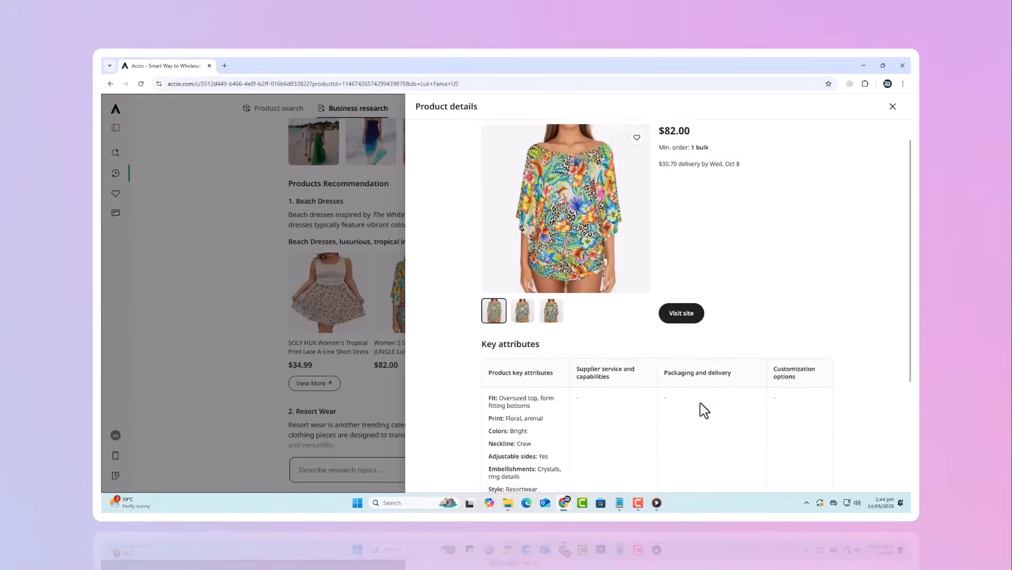
scroll("down", 3)
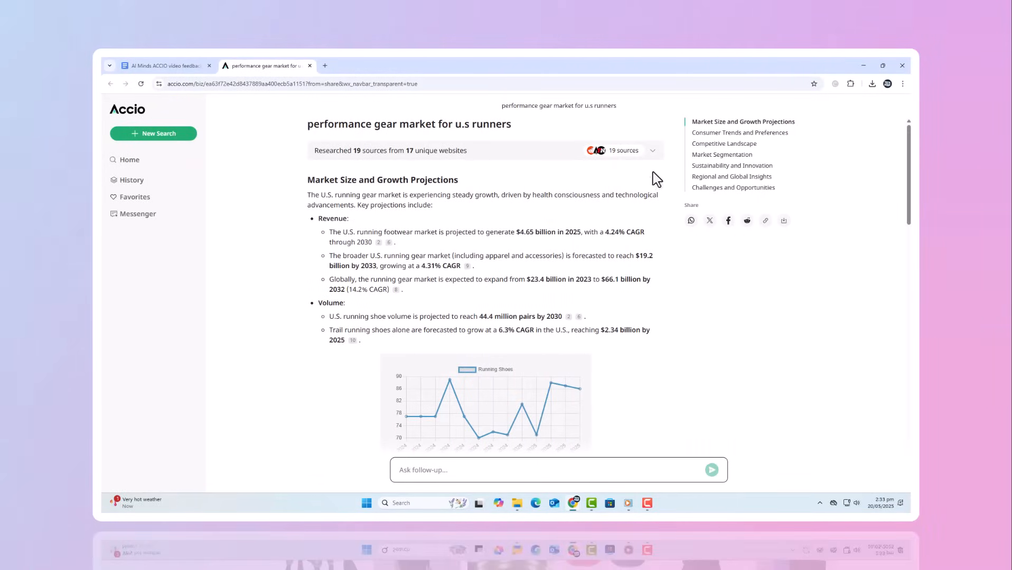
- Review the report's 19 sources and the padded helmet's photos and details, then close them
left_click(623, 150)
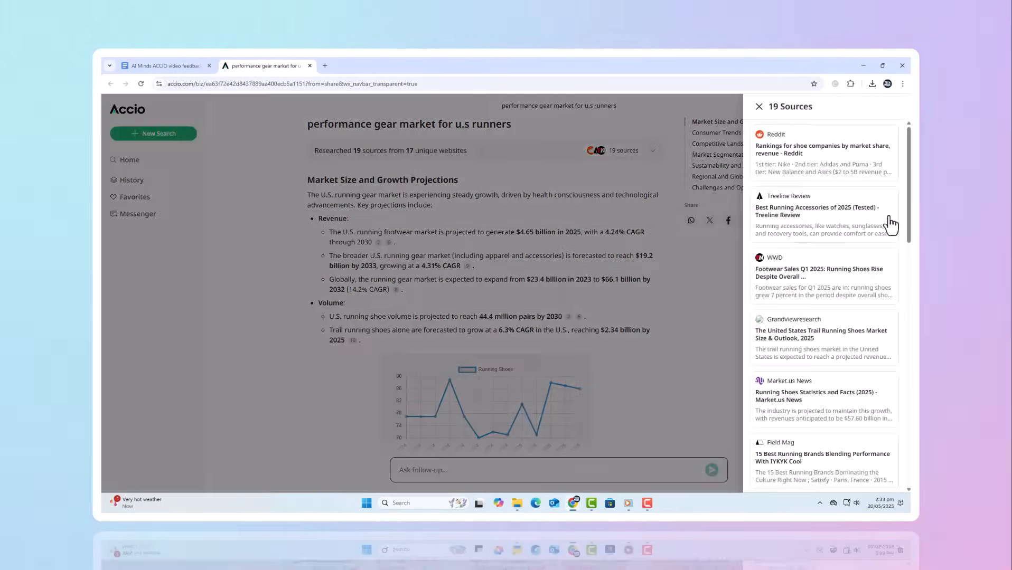
scroll("down", 3)
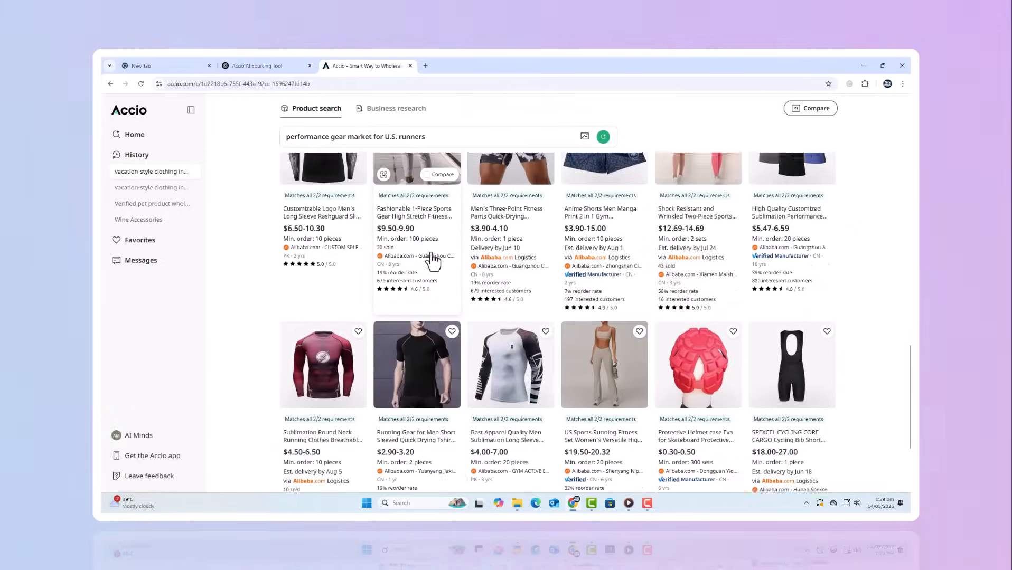
left_click(697, 364)
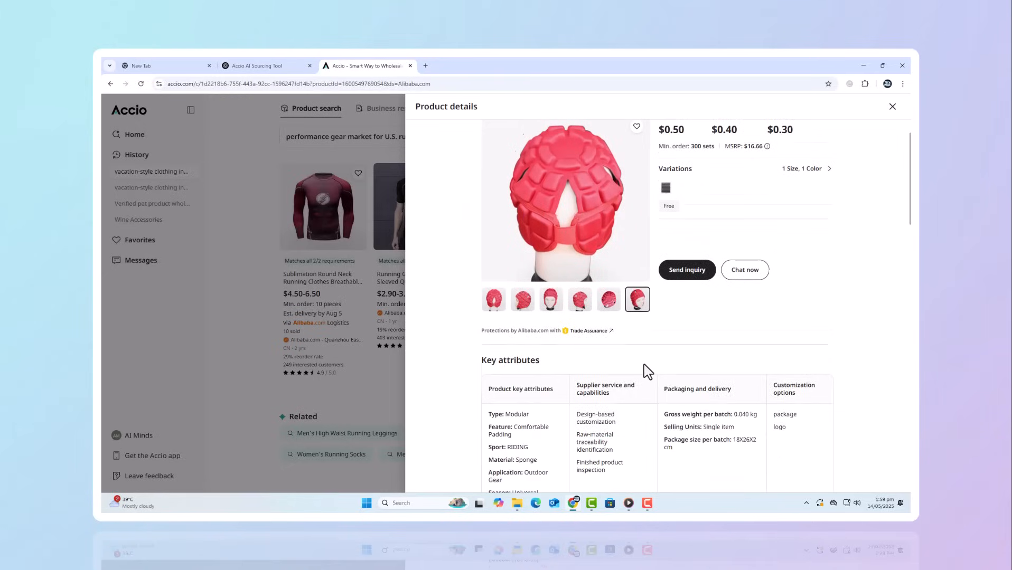
scroll("down", 3)
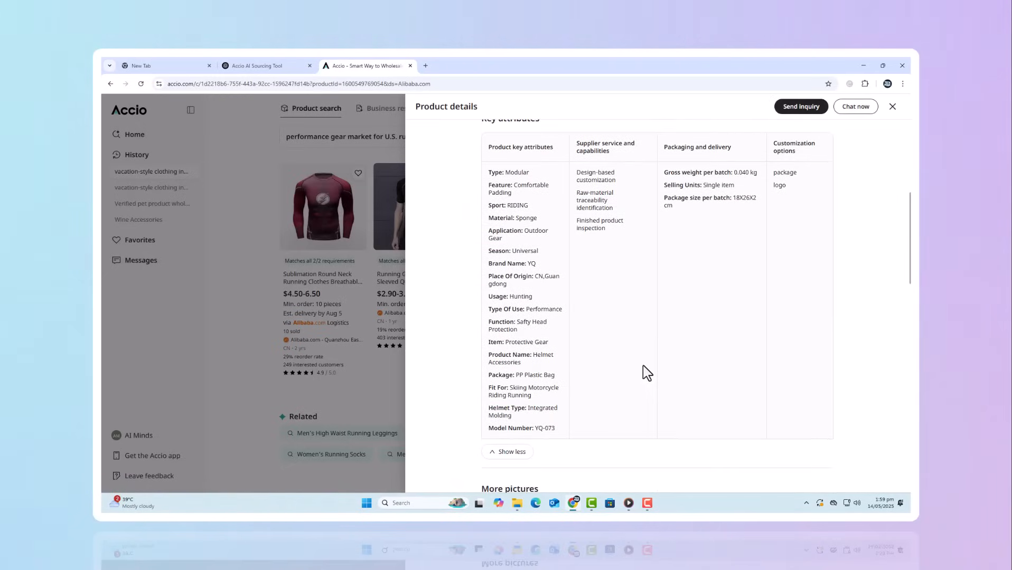
mouse_move(840, 223)
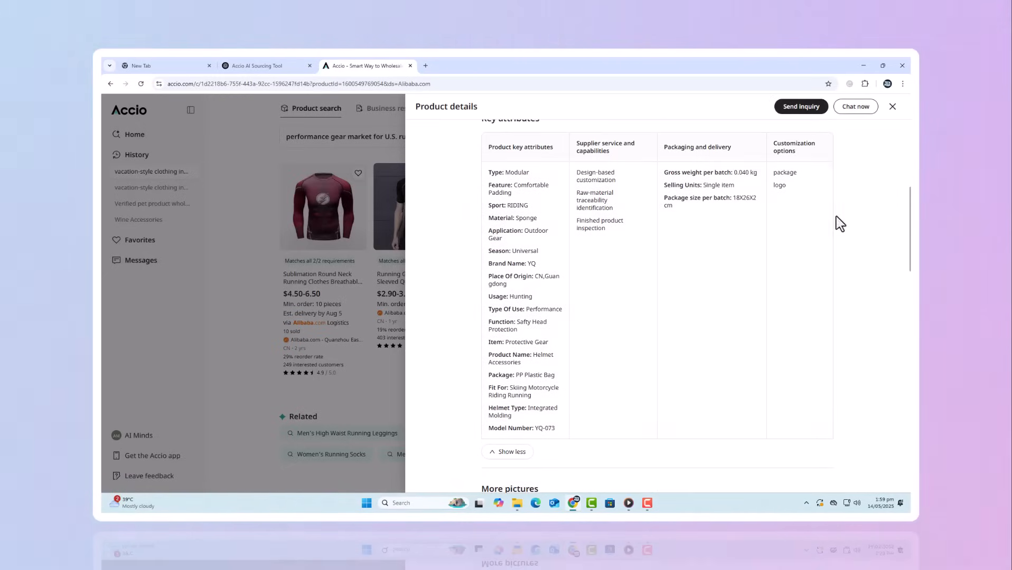
scroll("down", 3)
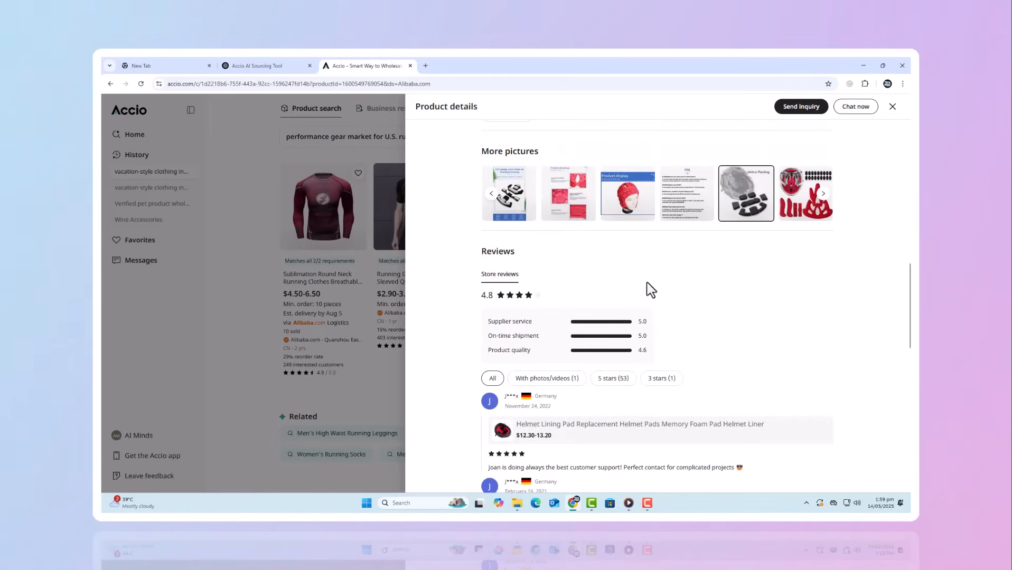
left_click(893, 107)
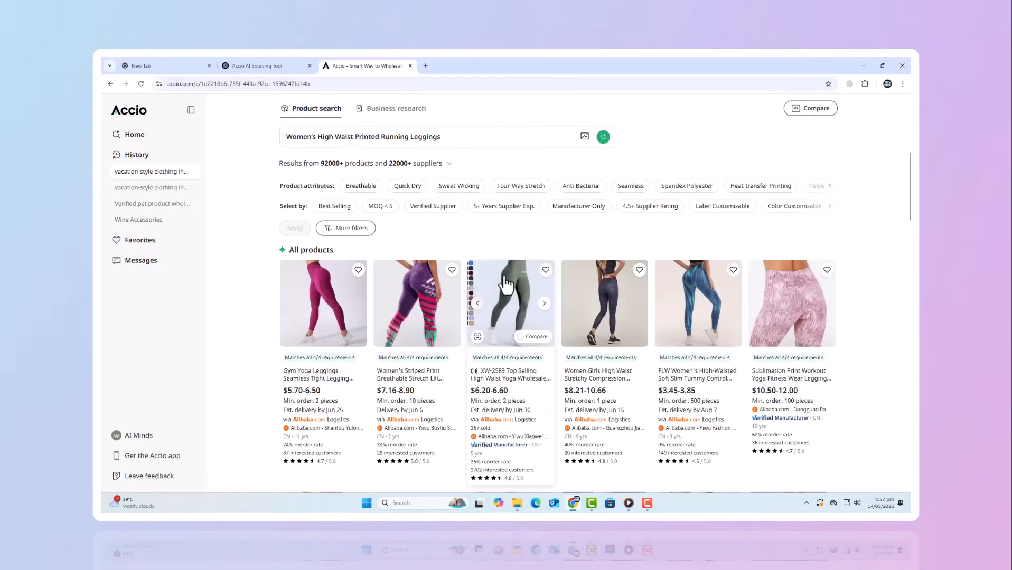
mouse_move(455, 258)
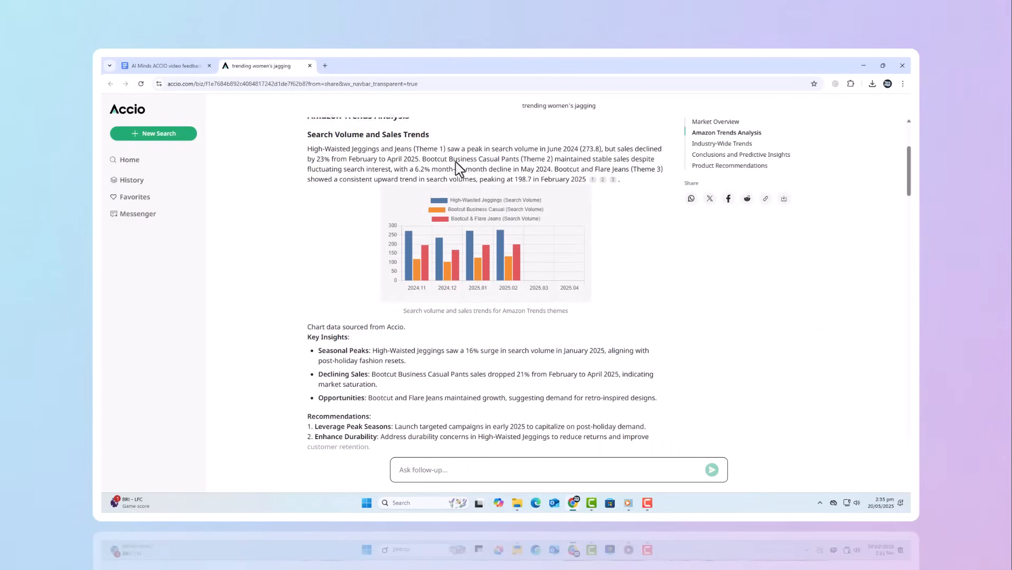
- Jump to the Industry-Wide Trends section and open detailed data on Bootcut Business Casual Pants
left_click(721, 143)
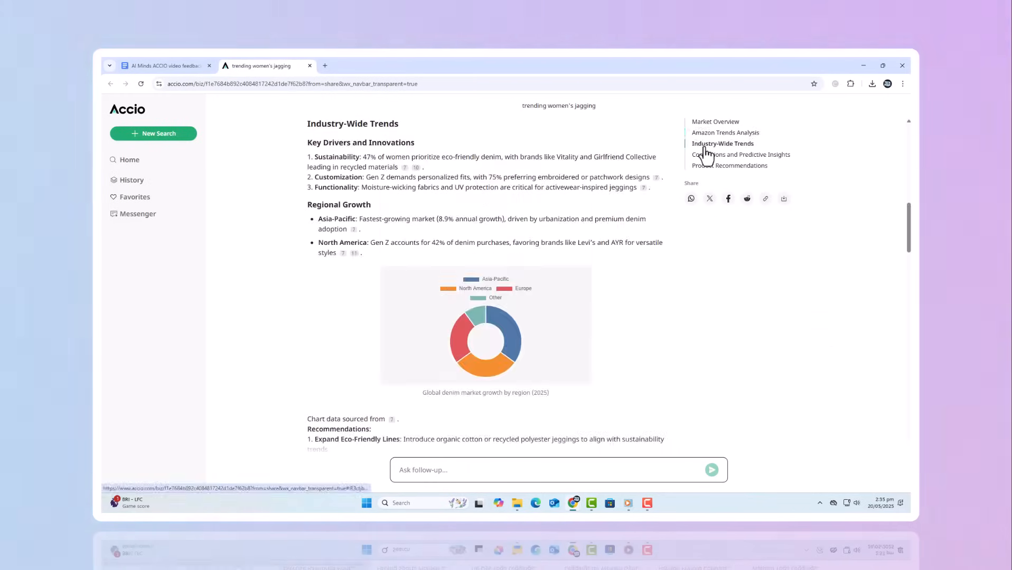
left_click(741, 155)
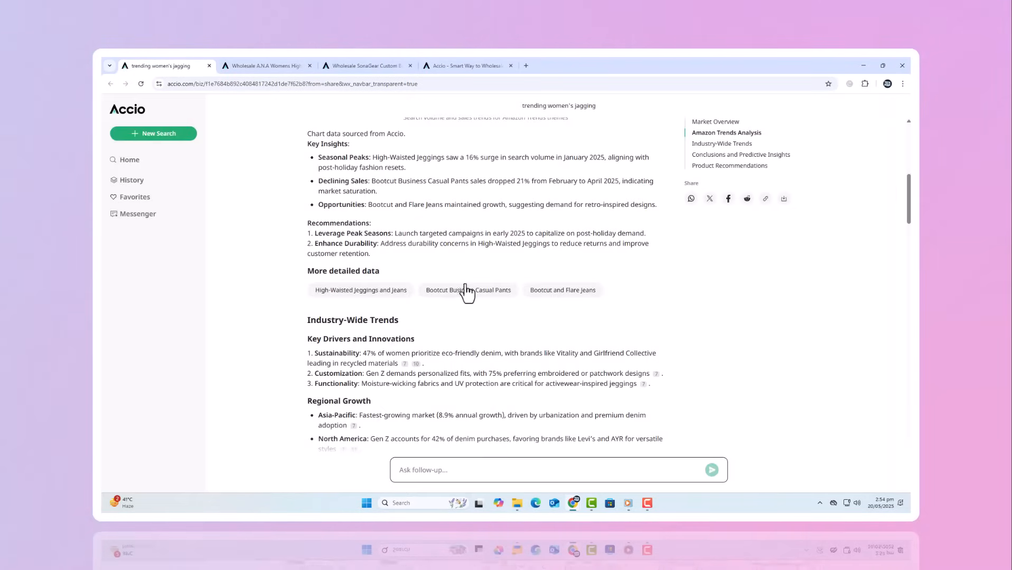
left_click(467, 290)
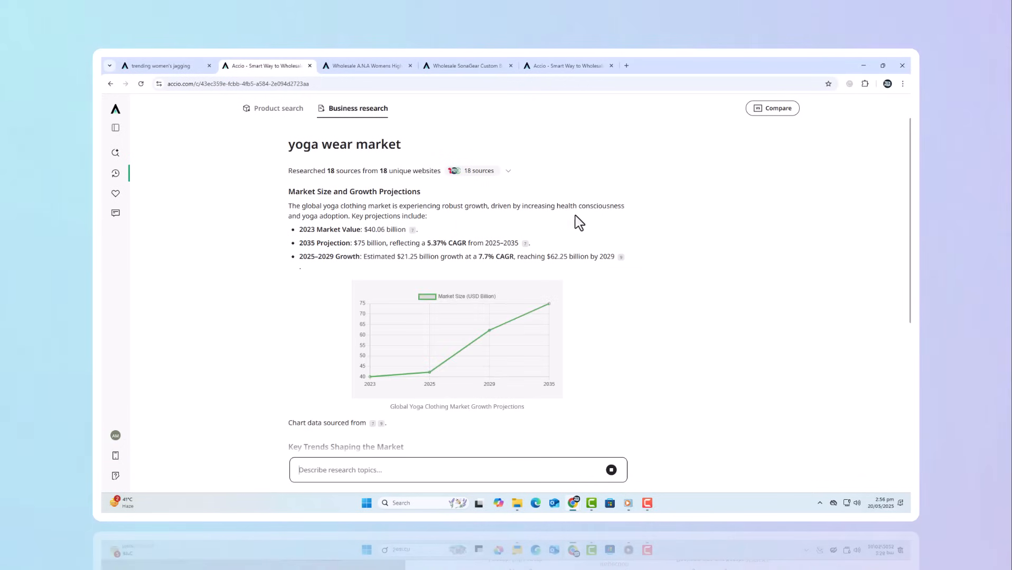
- Scroll the leggings product details down to Similar hot products, then close the panel
scroll("down", 3)
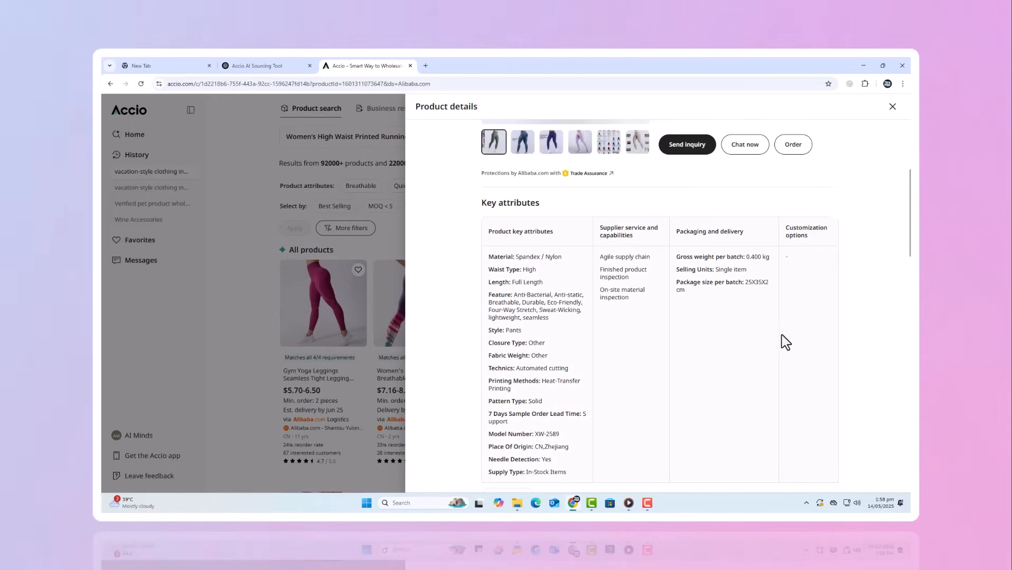
scroll("down", 3)
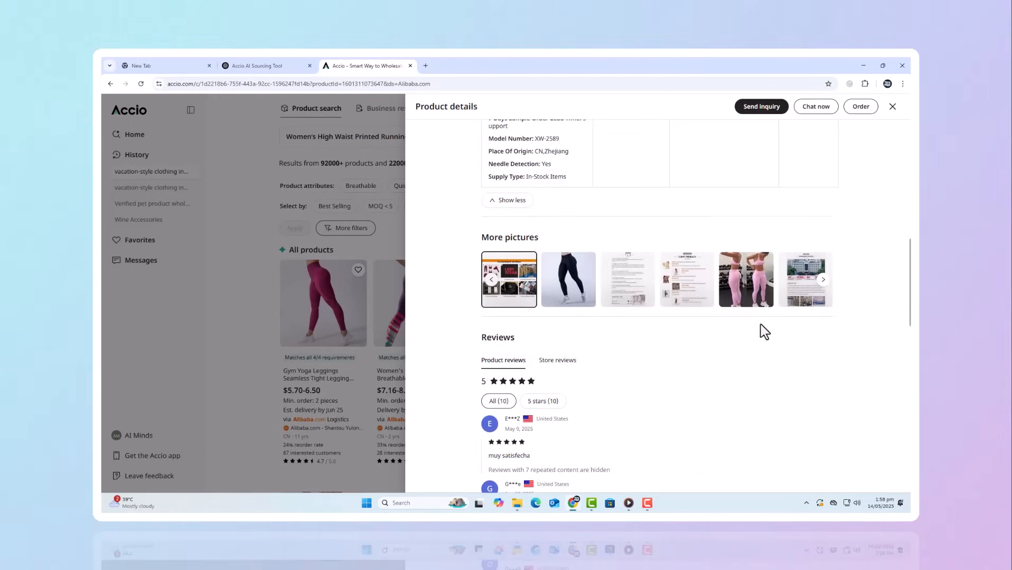
scroll("down", 3)
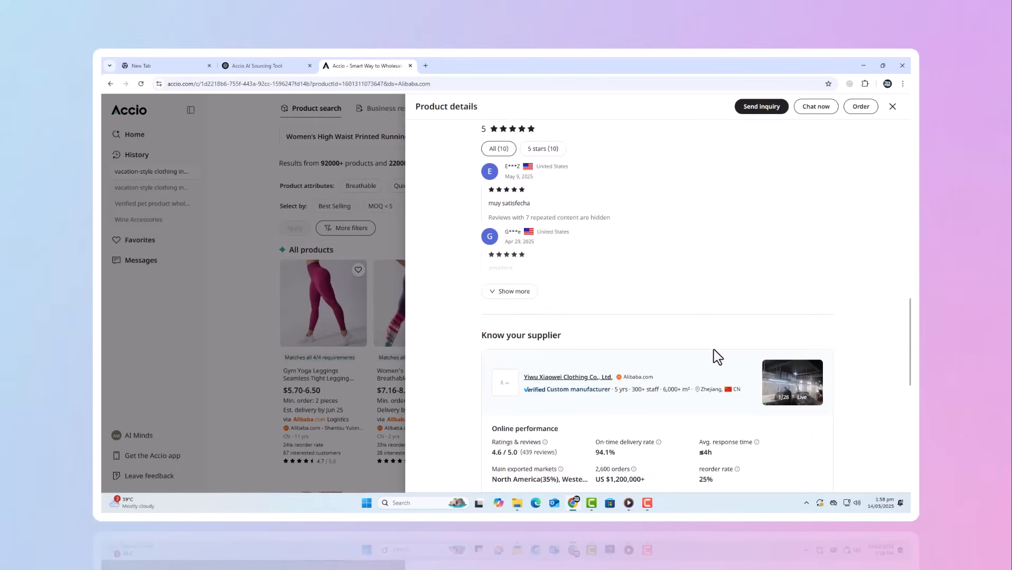
scroll("down", 3)
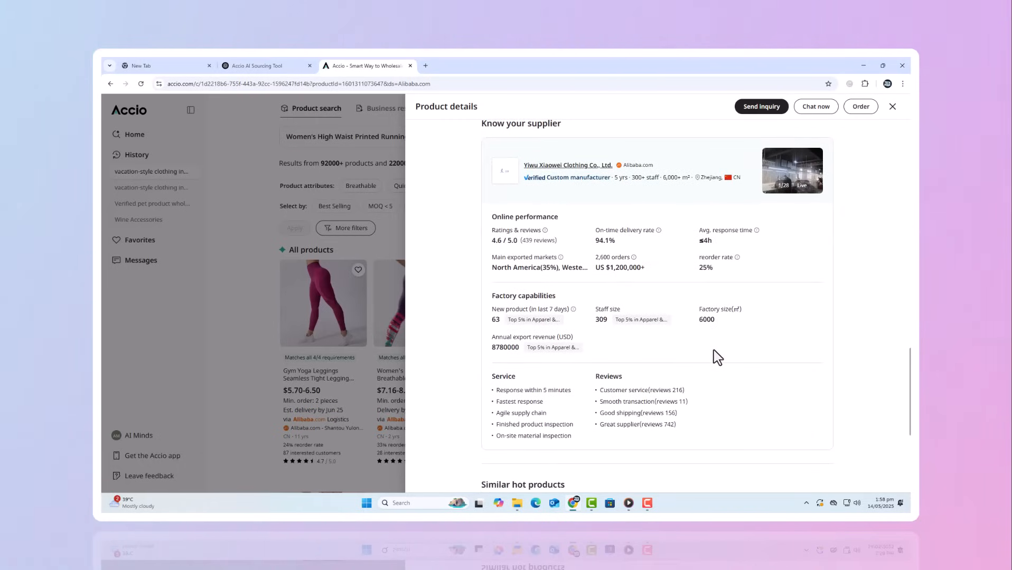
scroll("down", 3)
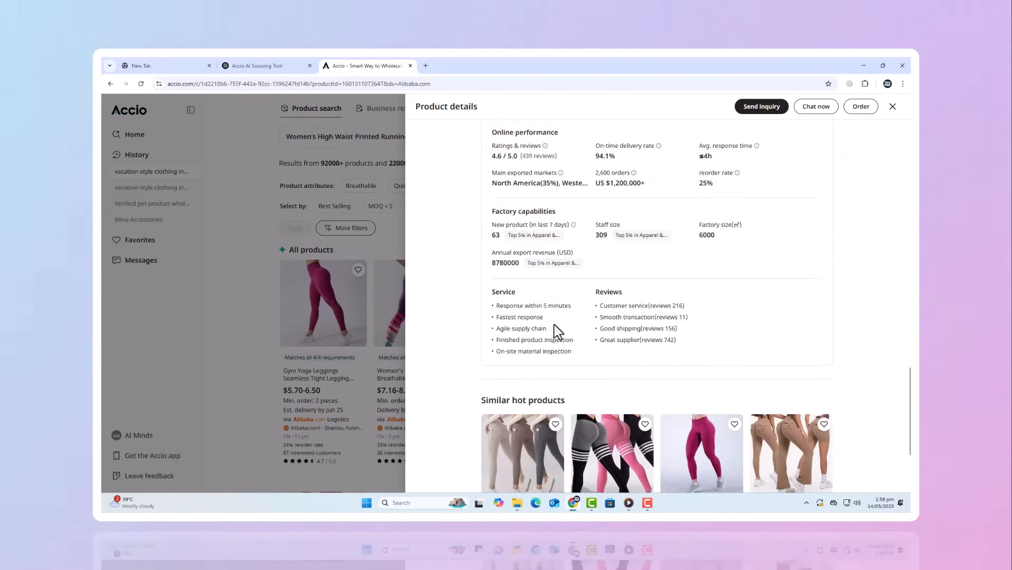
scroll("down", 3)
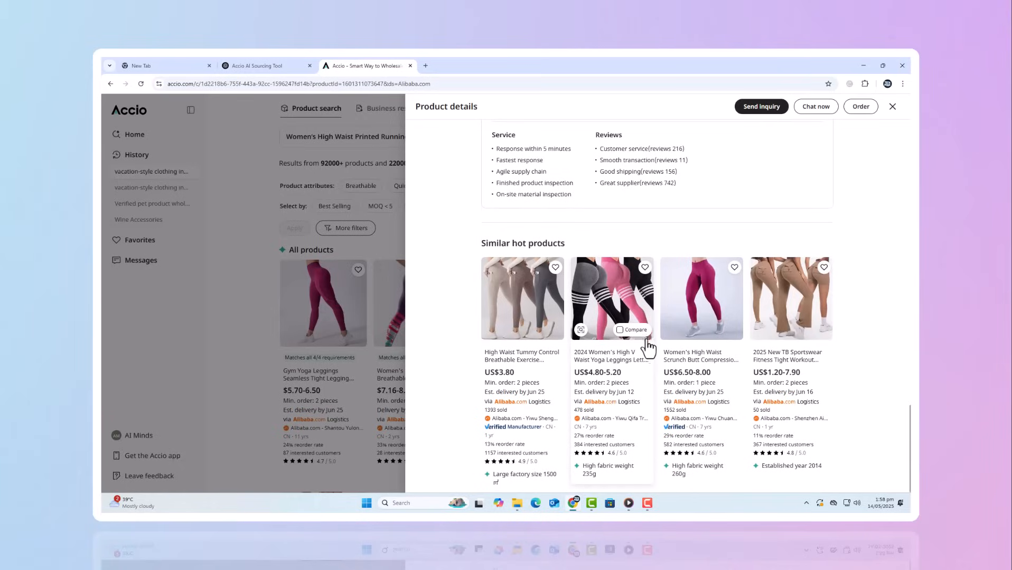
scroll("down", 3)
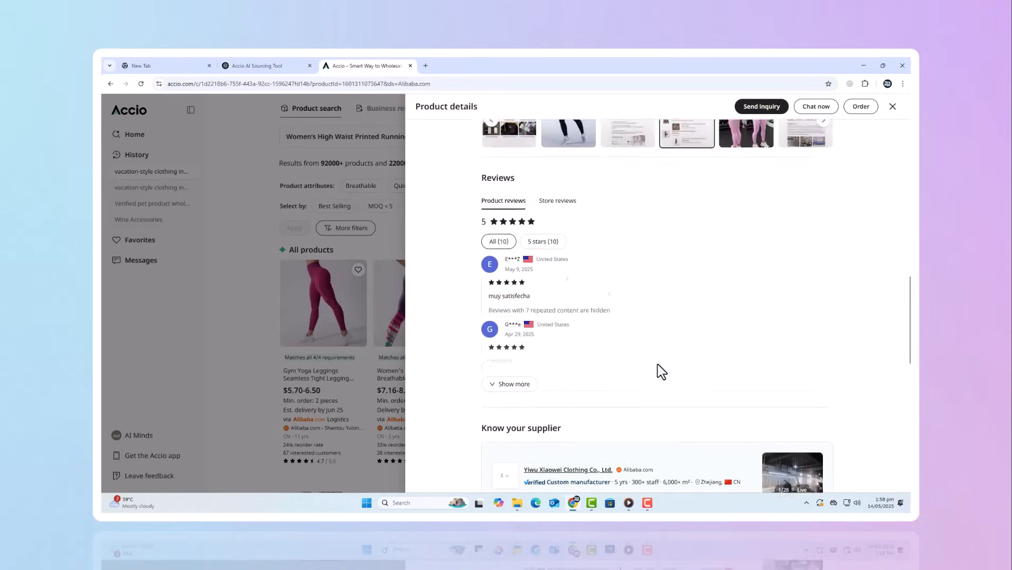
left_click(892, 107)
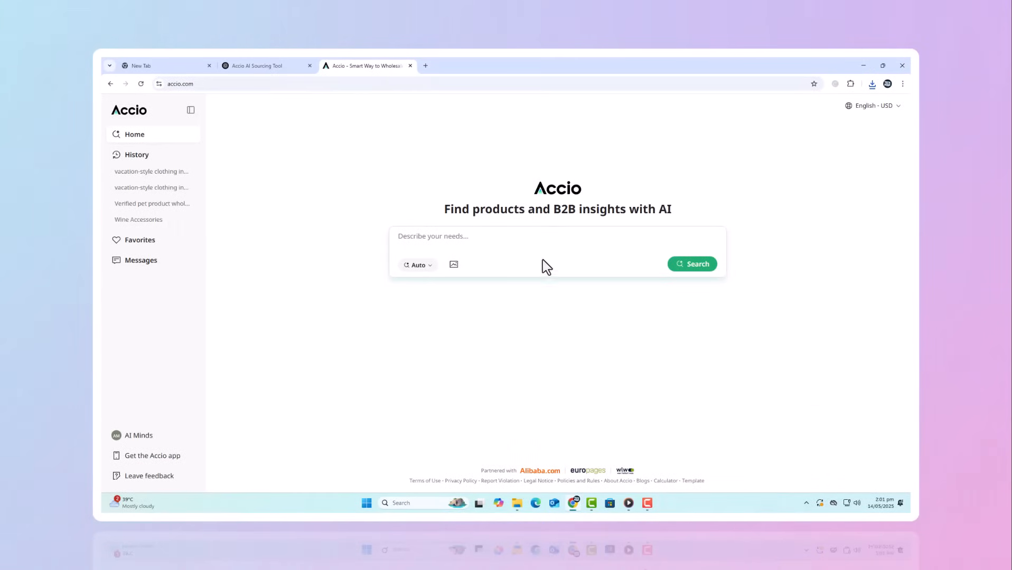
mouse_move(454, 264)
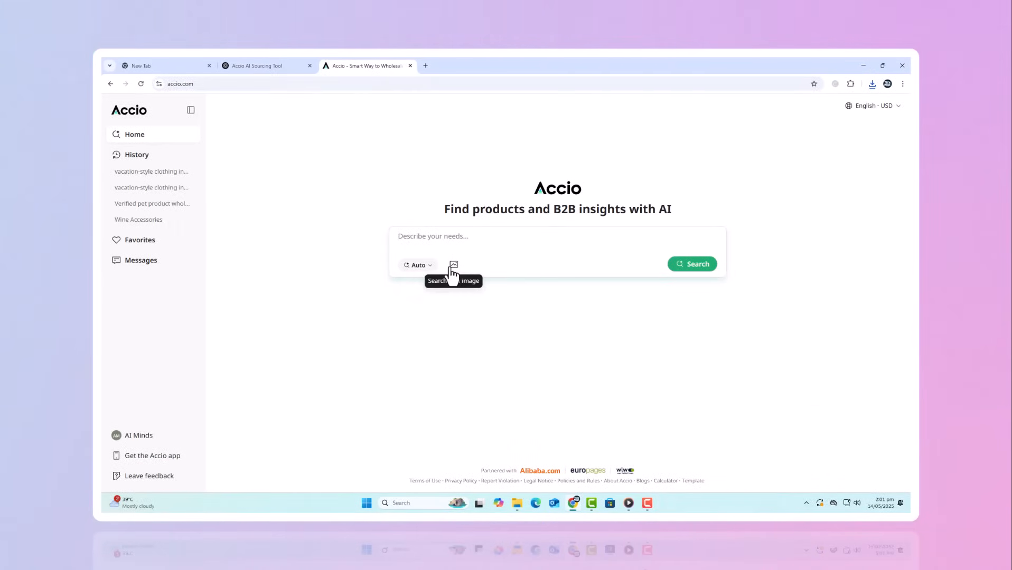
- Search with a mug photo plus 'motivational quotes' and scroll the ceramic mug results
left_click(453, 265)
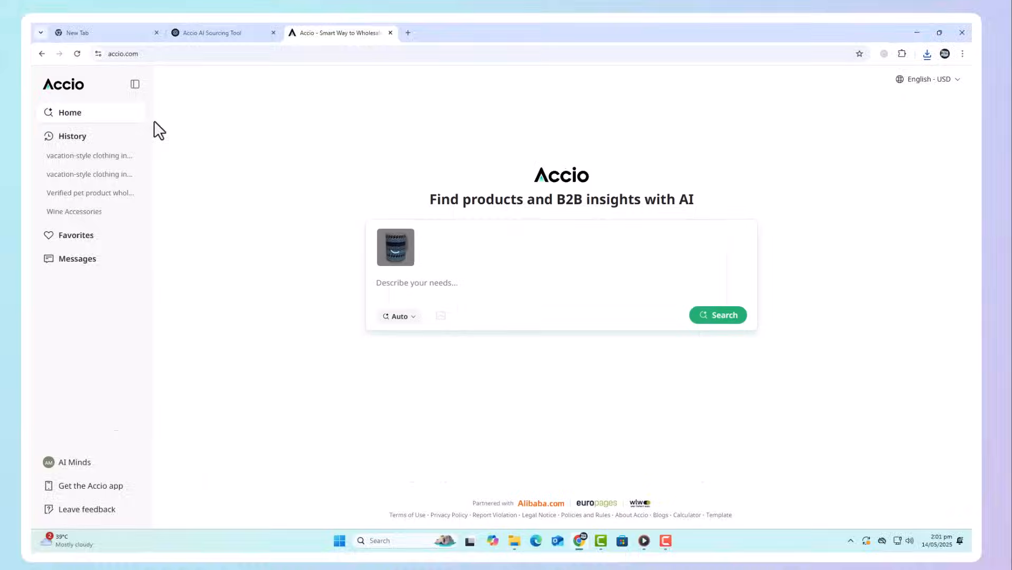
type("motivational quotes")
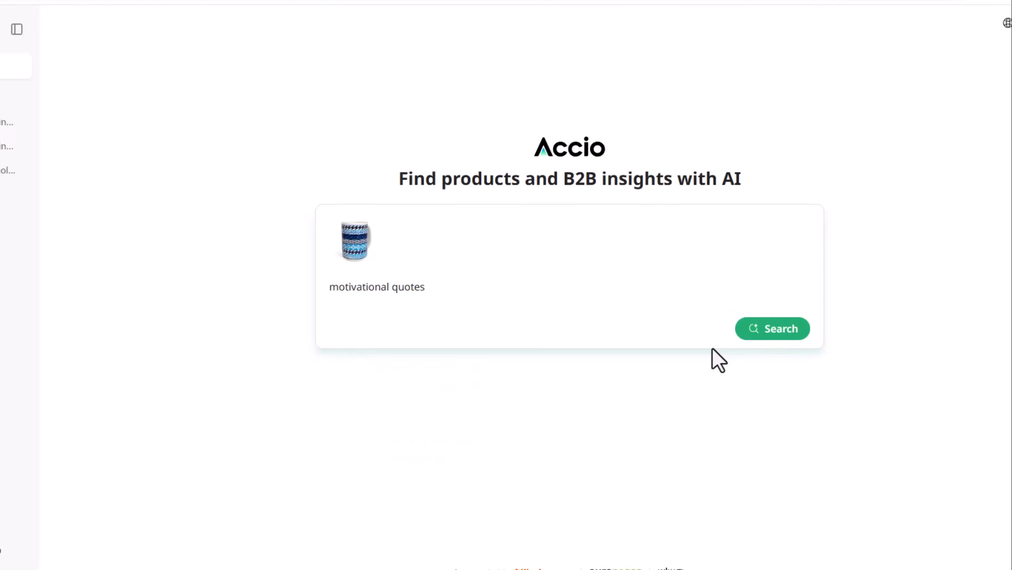
left_click(771, 329)
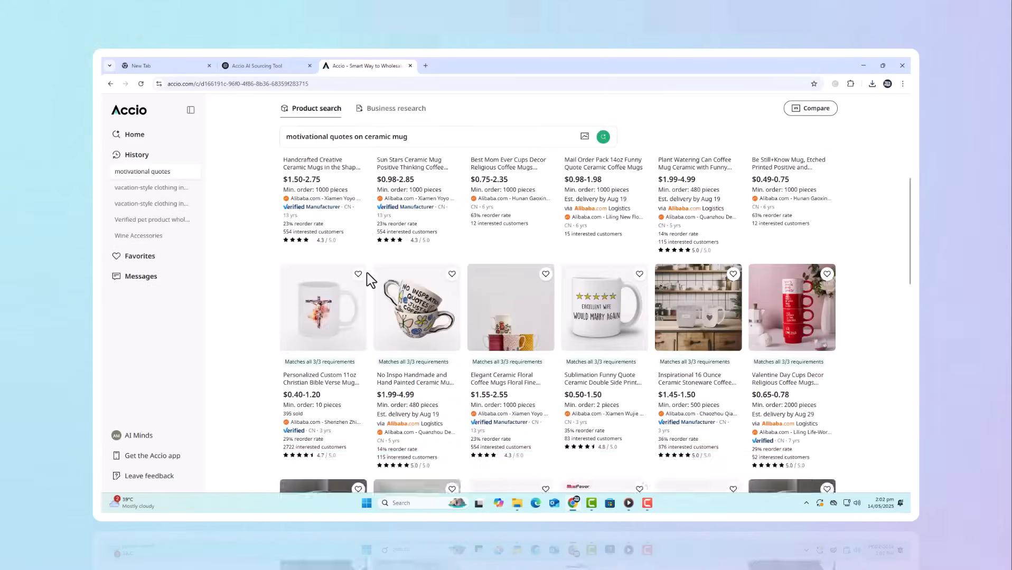
scroll("down", 3)
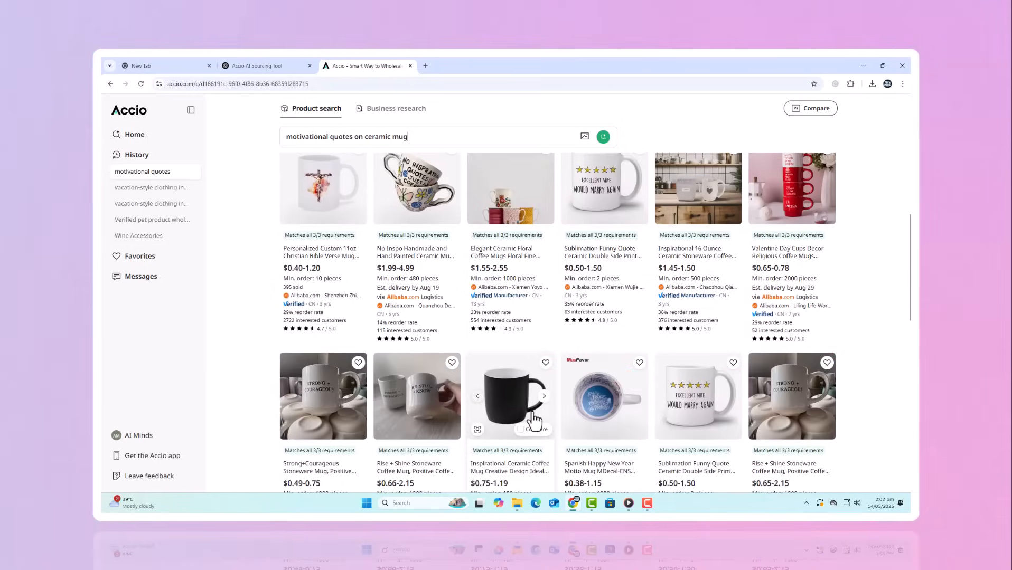
scroll("down", 3)
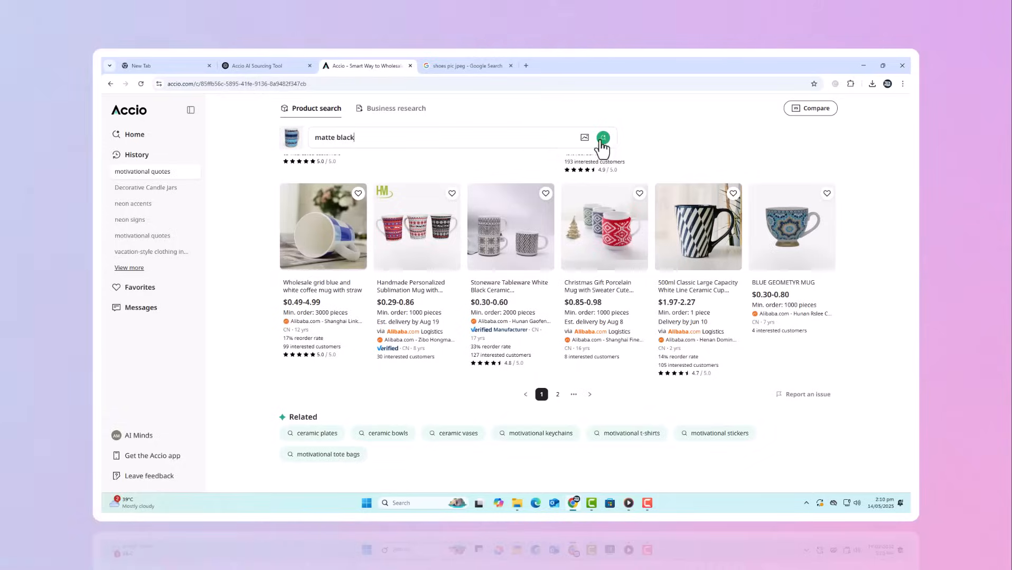
- Run the matte black mug search, browse a mug's extra pictures, then close the viewer and details
left_click(602, 136)
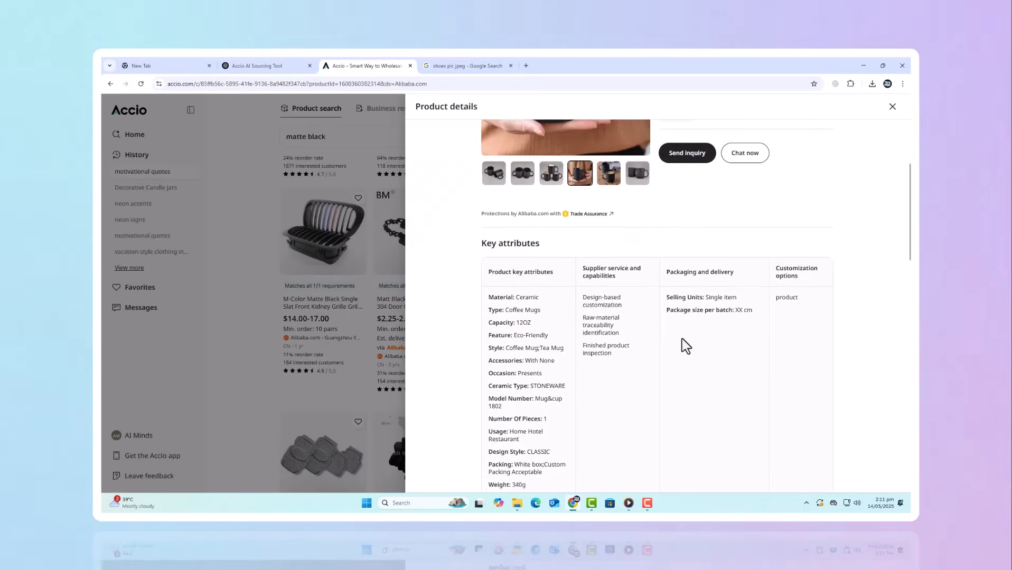
left_click(578, 173)
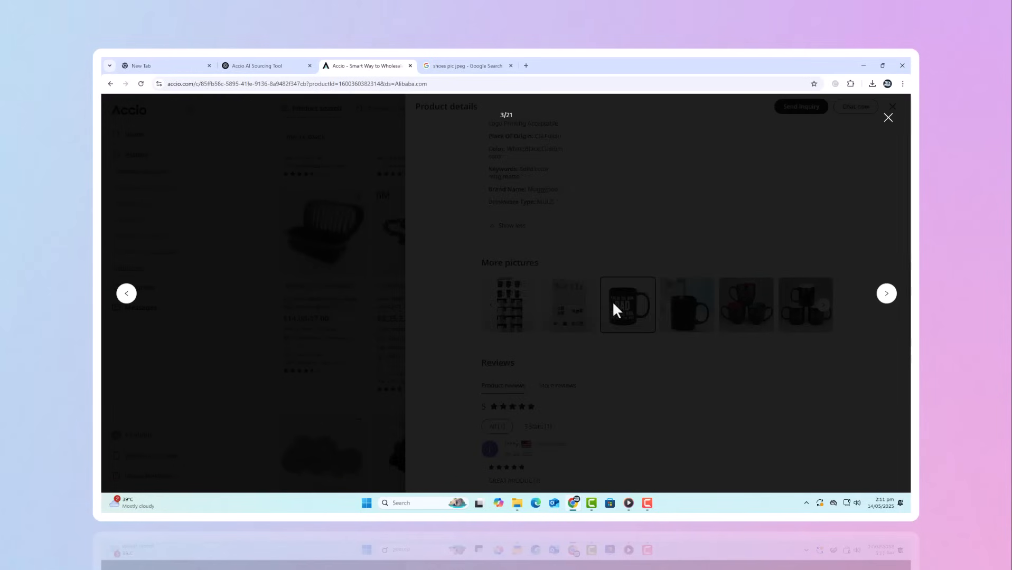
left_click(885, 294)
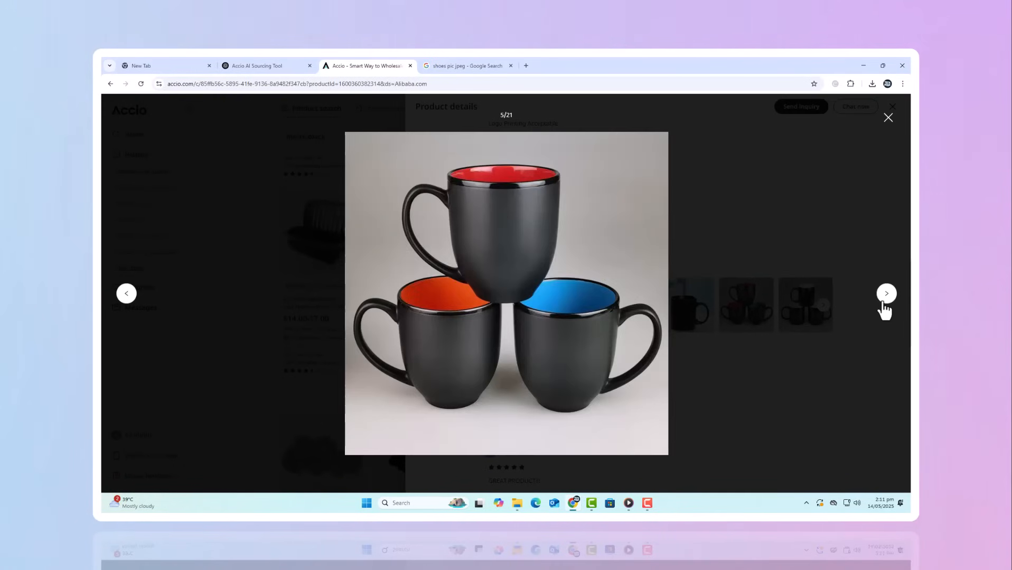
left_click(888, 117)
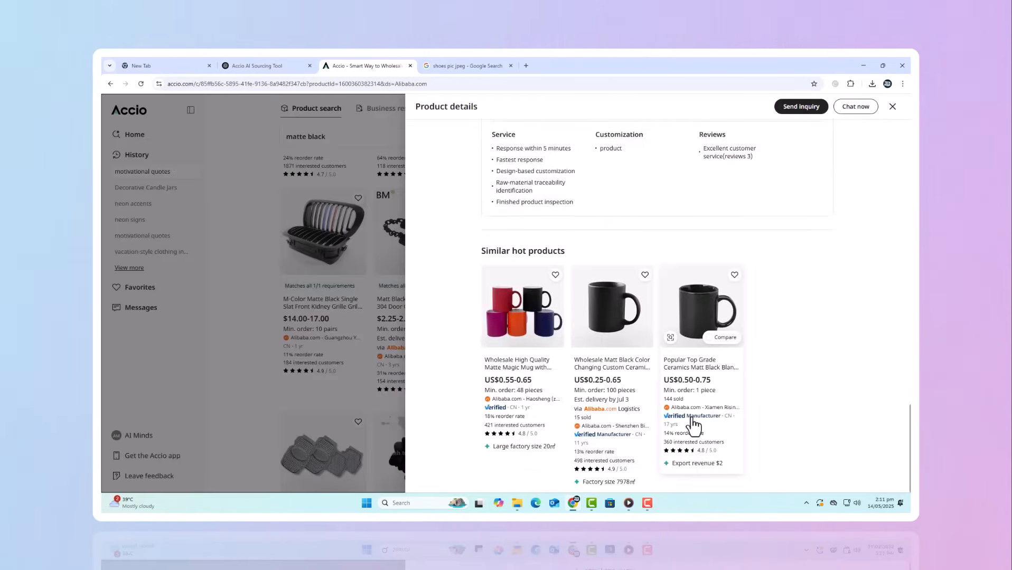
left_click(892, 106)
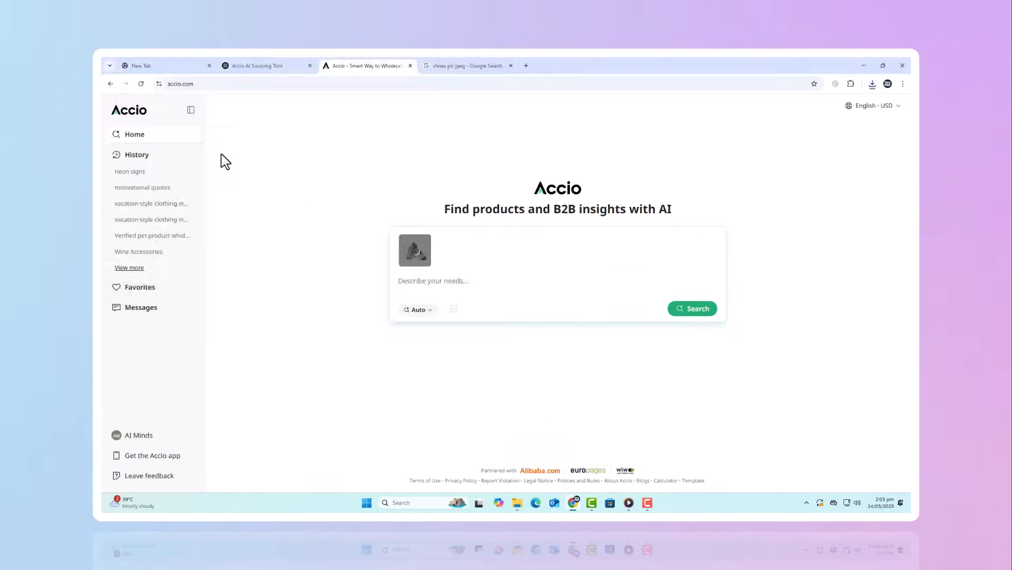
- Run the sneaker photo search with the 'neon accents' prompt
type("neon a")
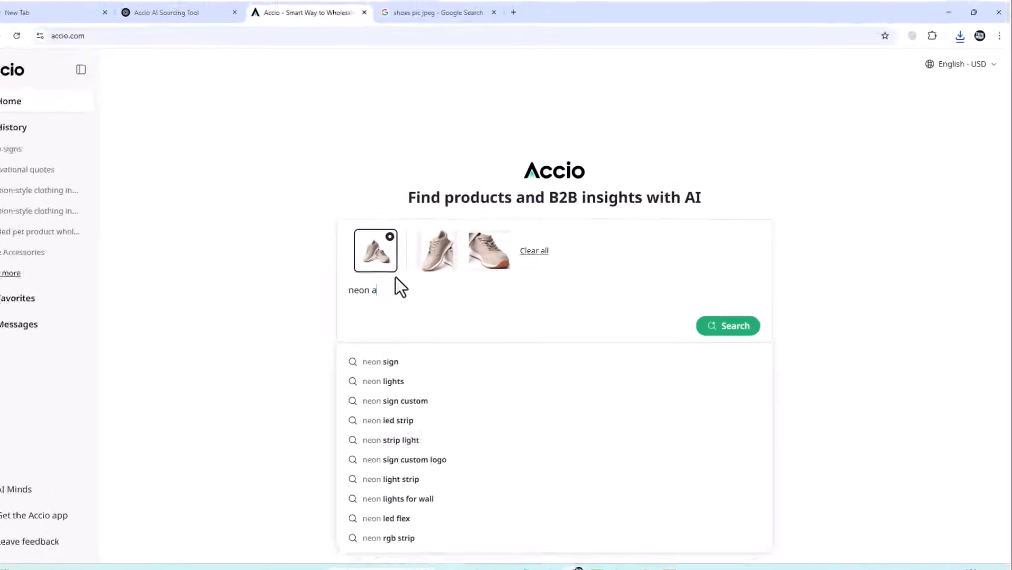
type("ccents")
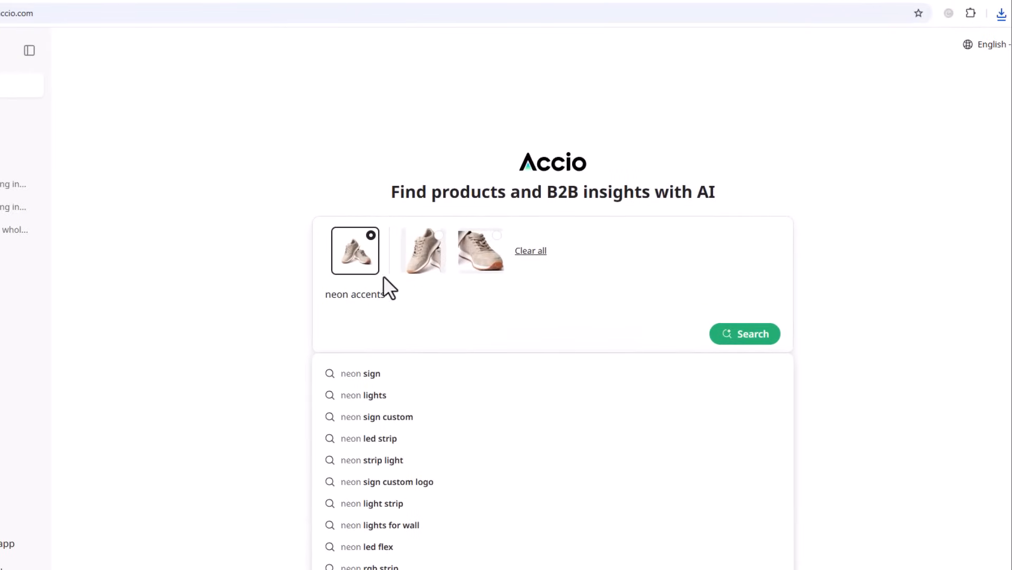
left_click(744, 334)
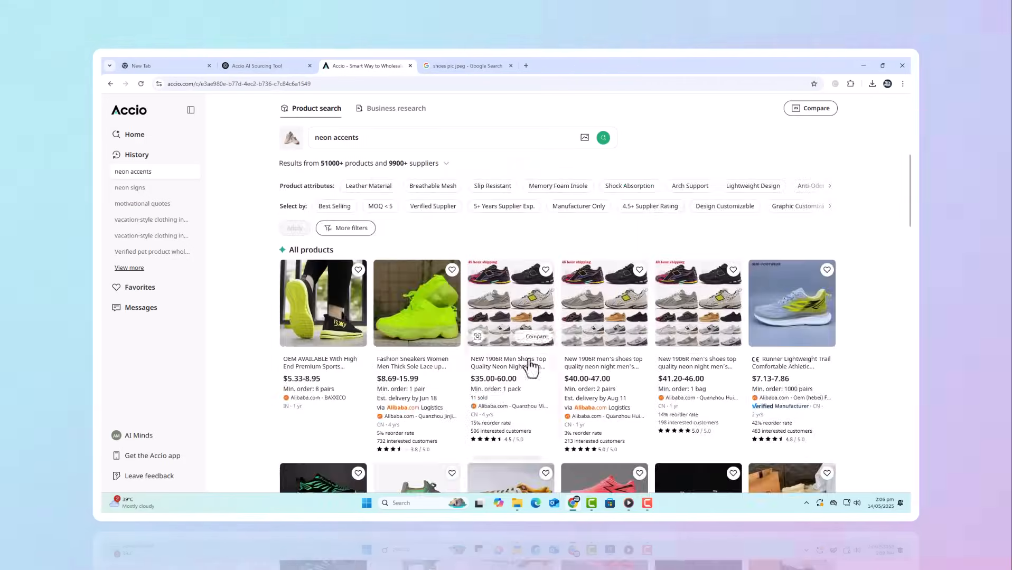
- Review the thick-soled night light sneaker's details, then mark the first sneaker for comparison
scroll("down", 3)
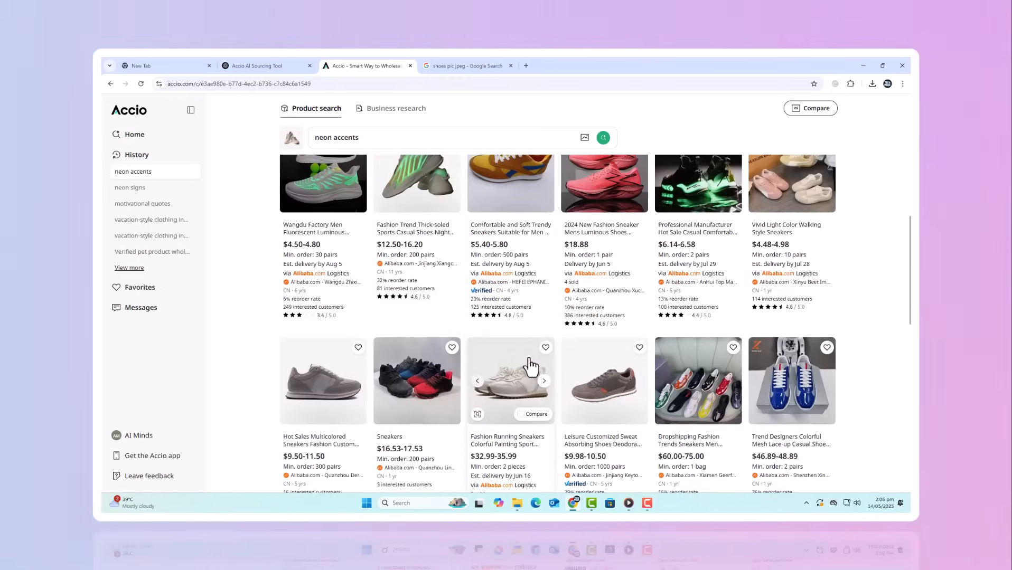
scroll("down", 3)
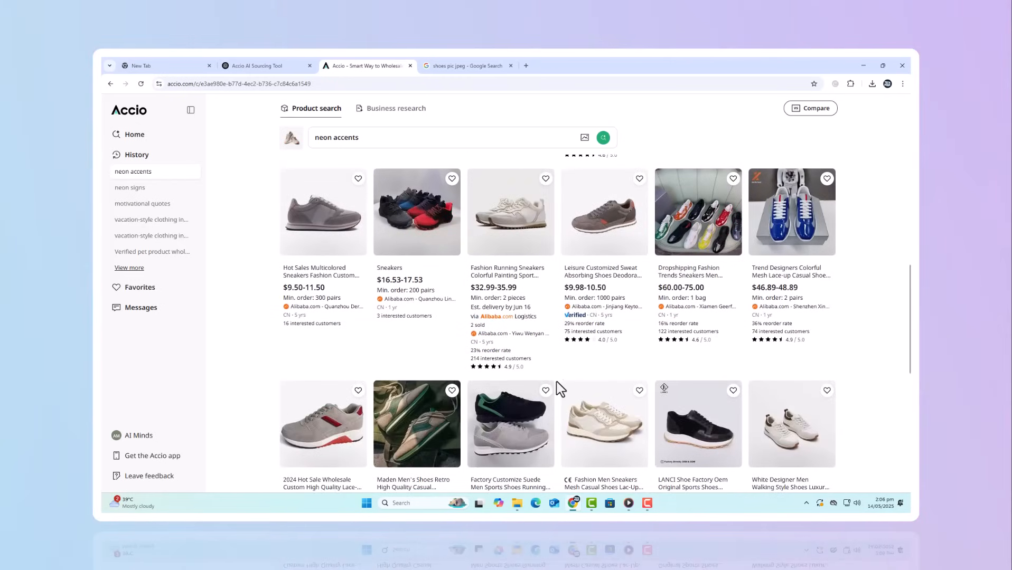
scroll("down", 3)
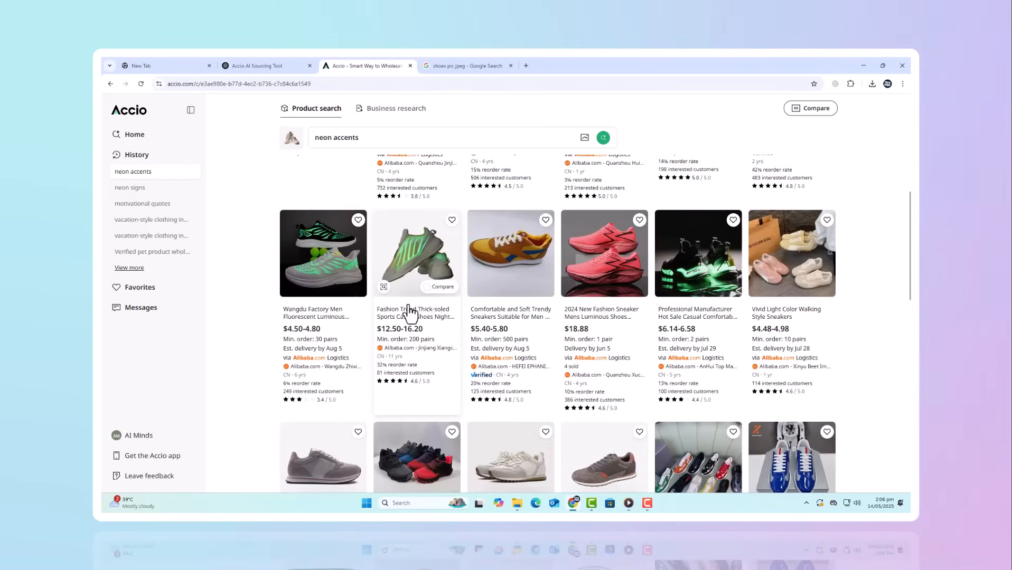
left_click(416, 253)
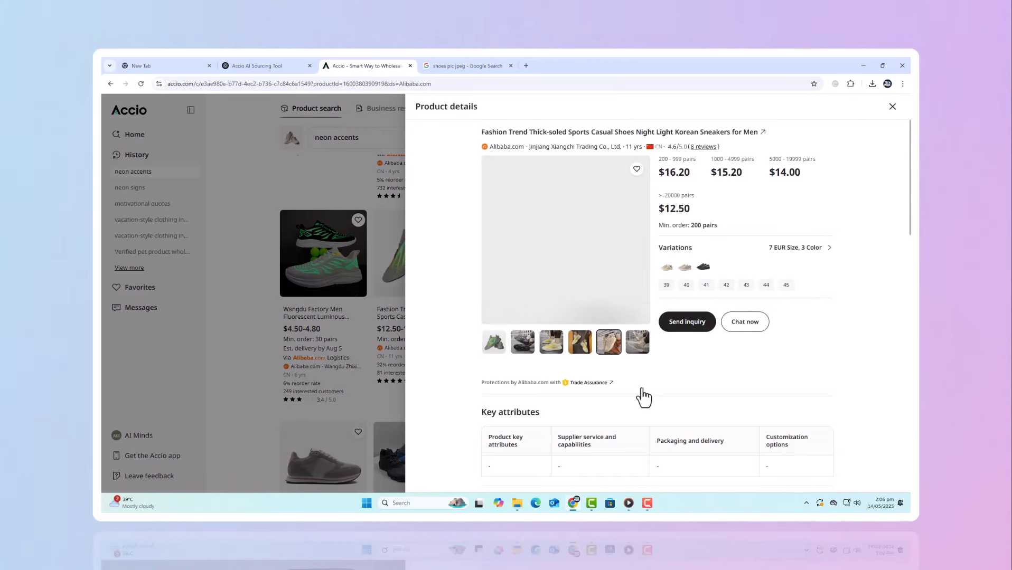
scroll("down", 3)
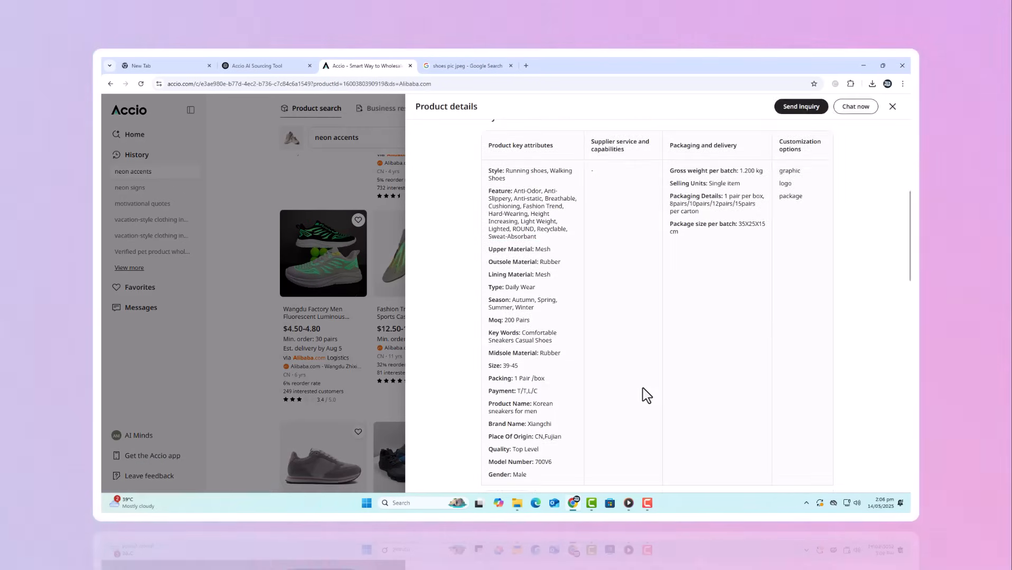
scroll("down", 3)
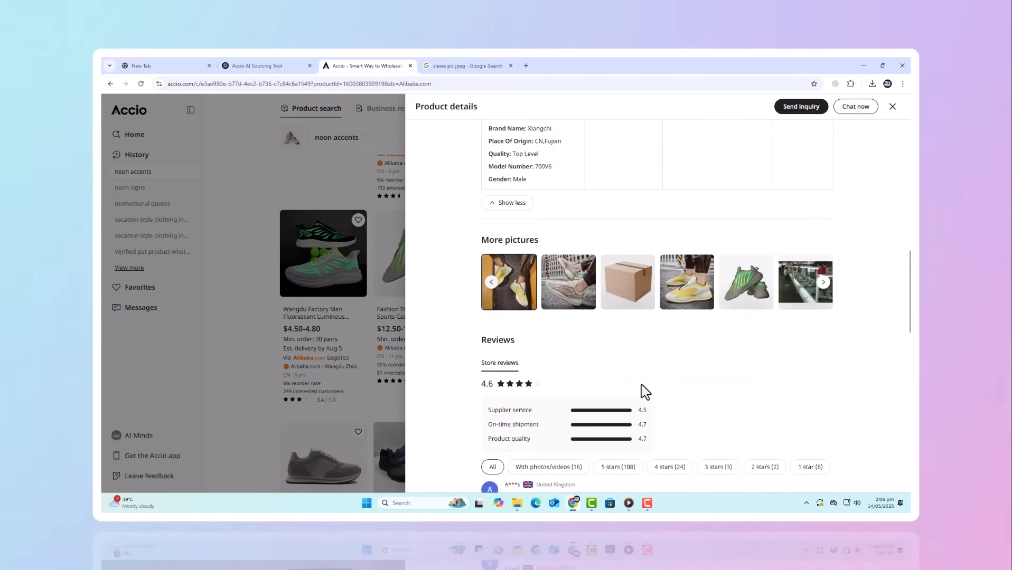
left_click(892, 106)
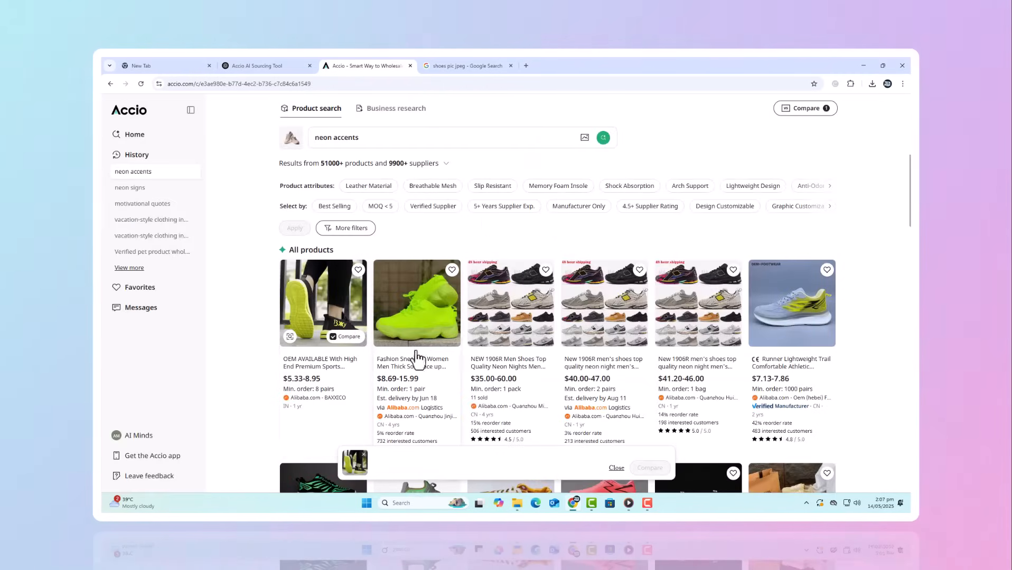
- Compare the neon green sneaker side by side, then open the report's 19 sources
left_click(424, 336)
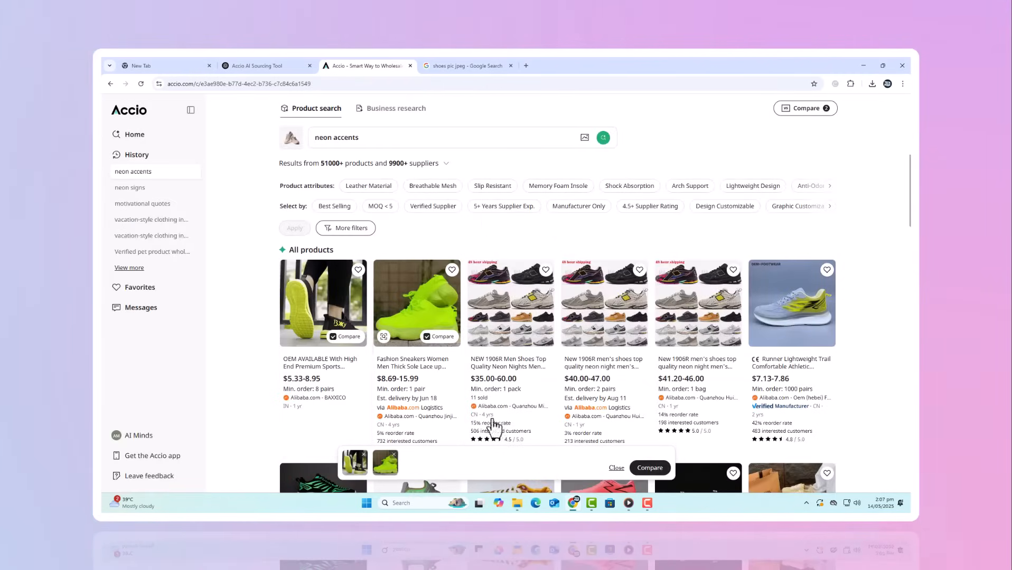
left_click(649, 468)
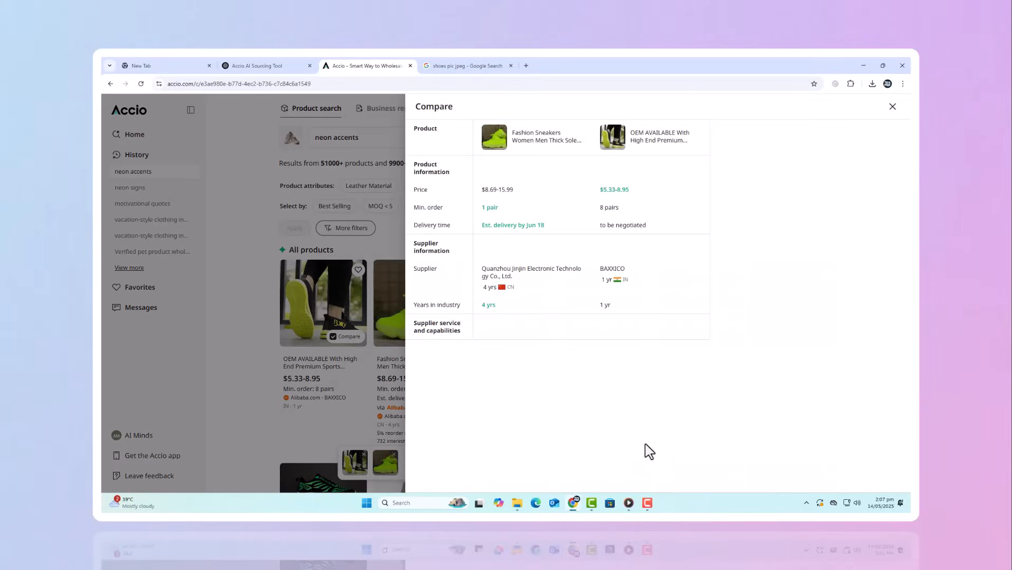
mouse_move(506, 175)
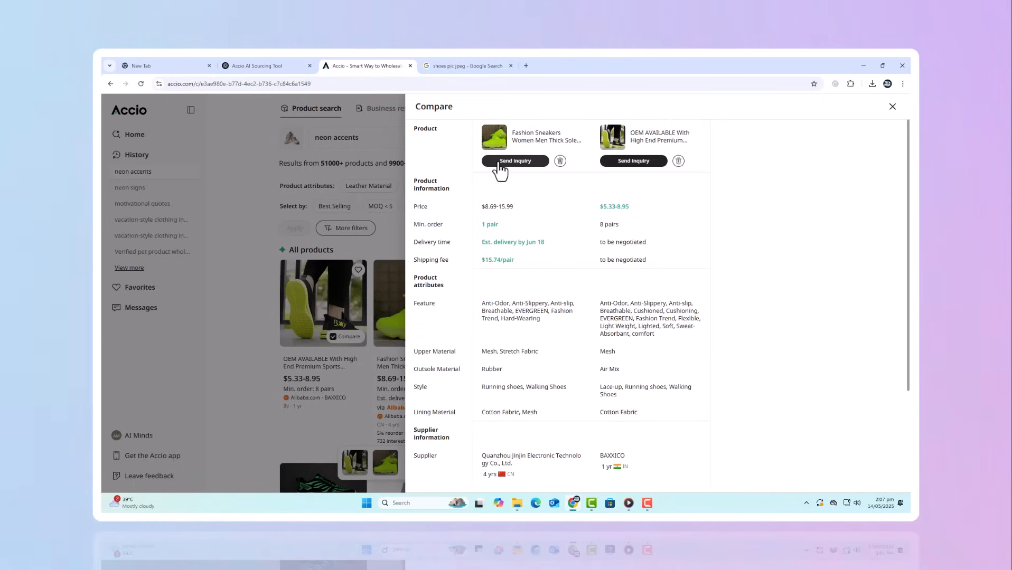
scroll("down", 3)
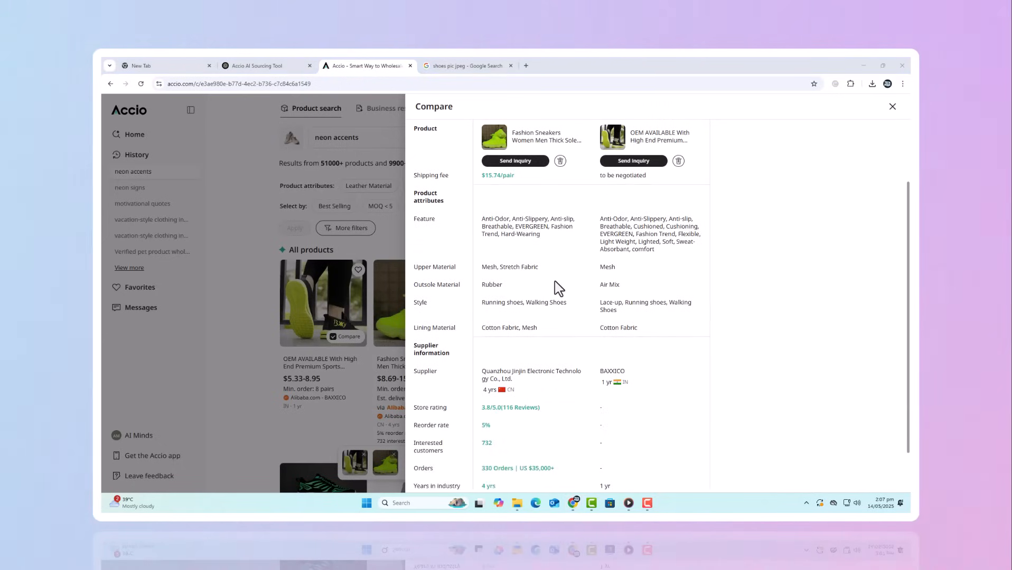
scroll("down", 3)
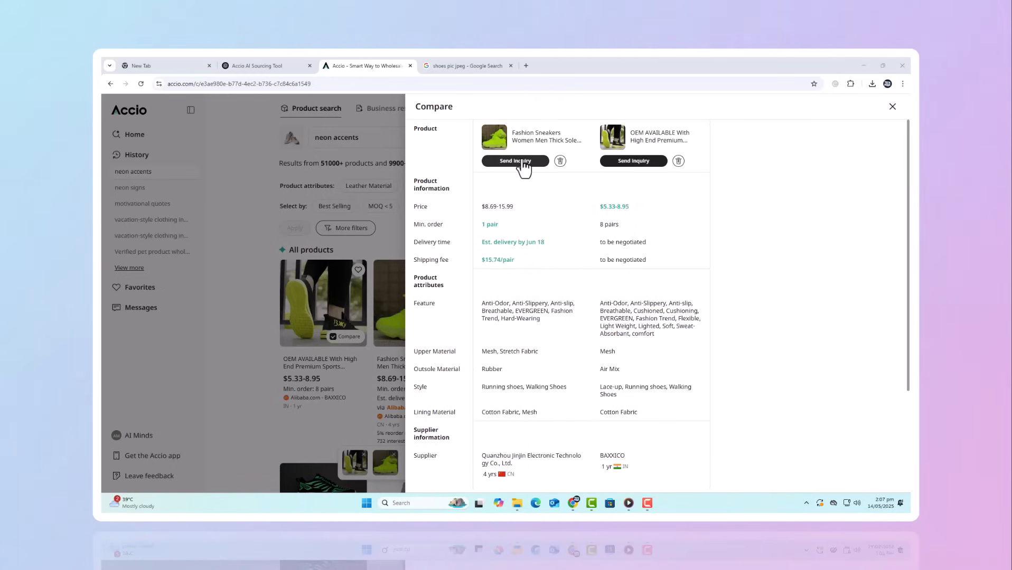
left_click(893, 107)
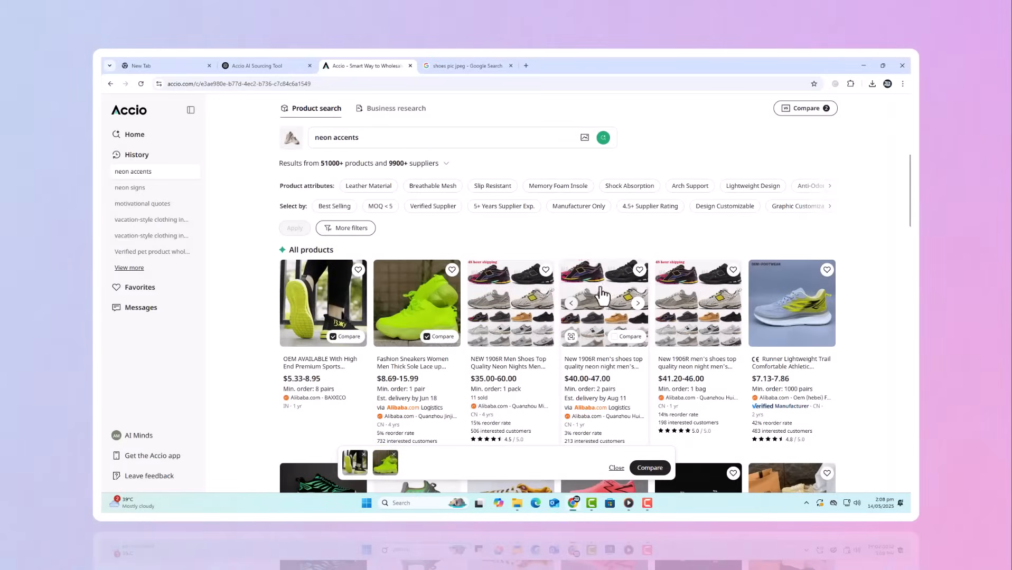
left_click(578, 206)
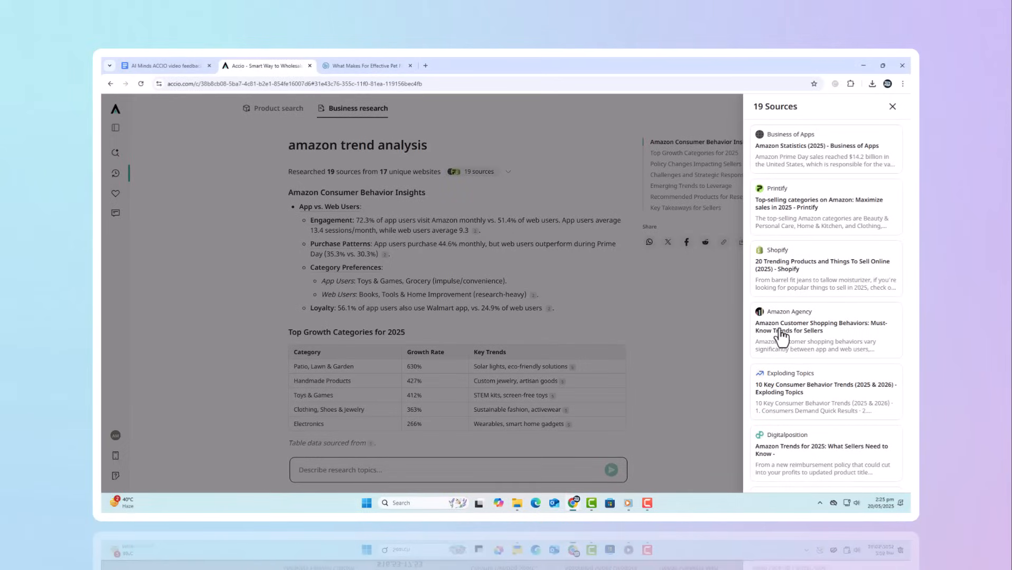
- Open the Amazon Agency article on customer shopping behaviors and scroll through it
left_click(822, 326)
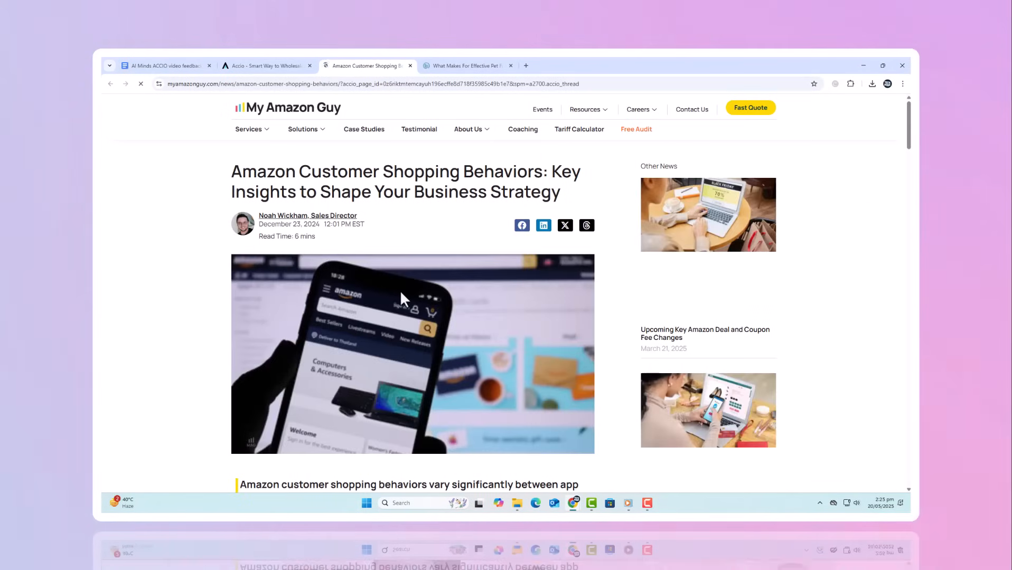
scroll("down", 3)
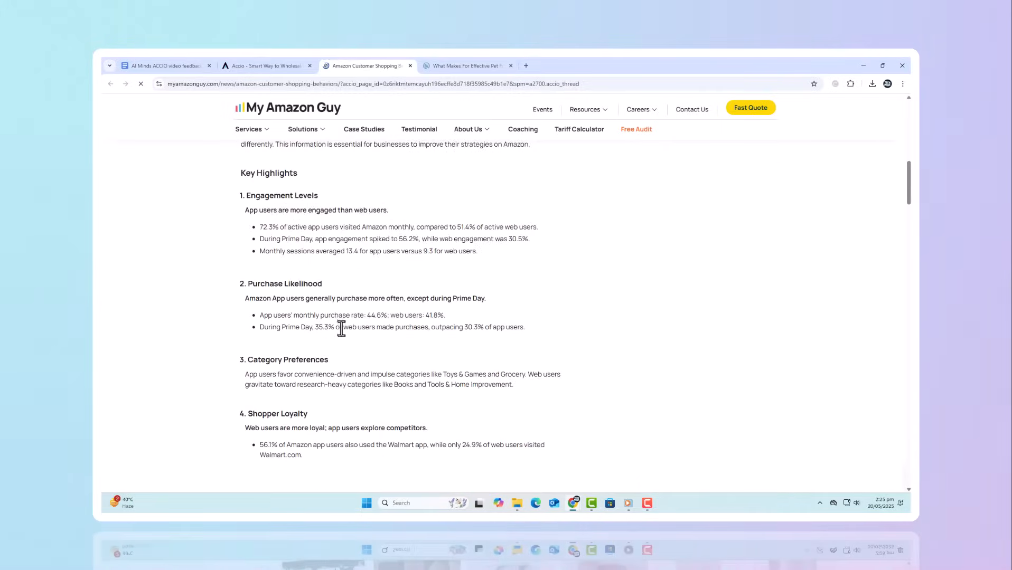
scroll("down", 3)
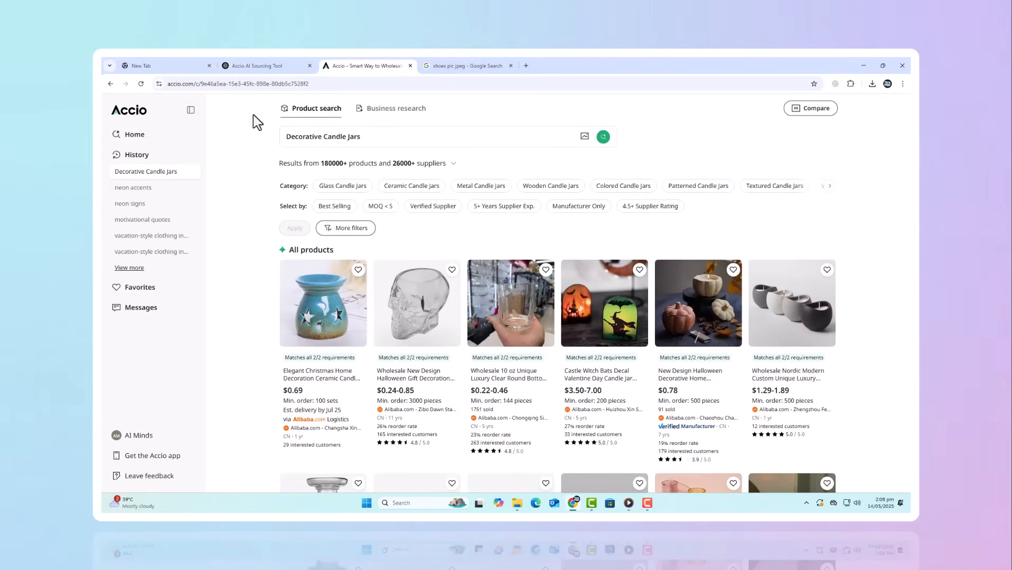
mouse_move(418, 224)
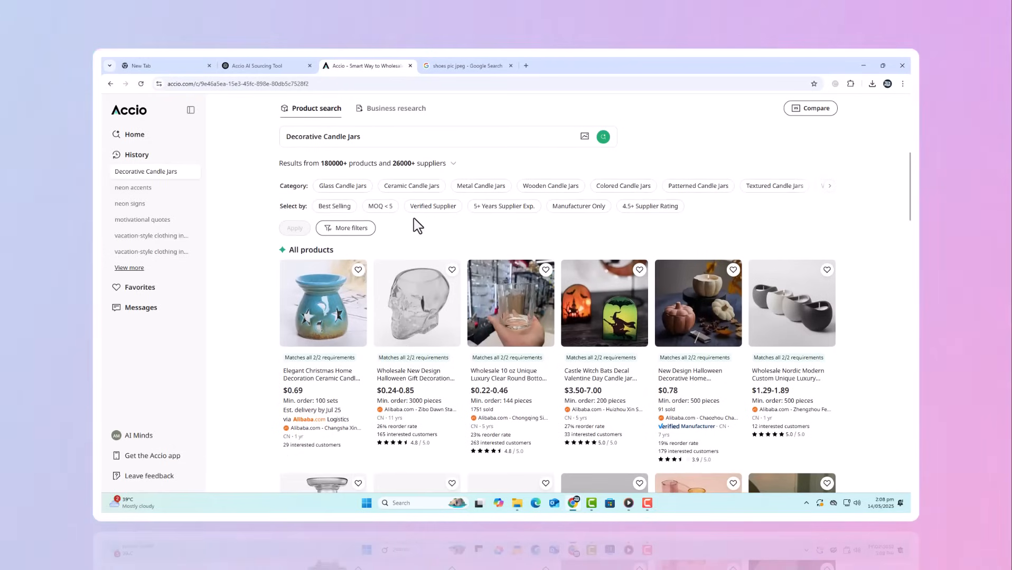
- Scroll the candle jar results down to the pagination and Related searches section
scroll("down", 3)
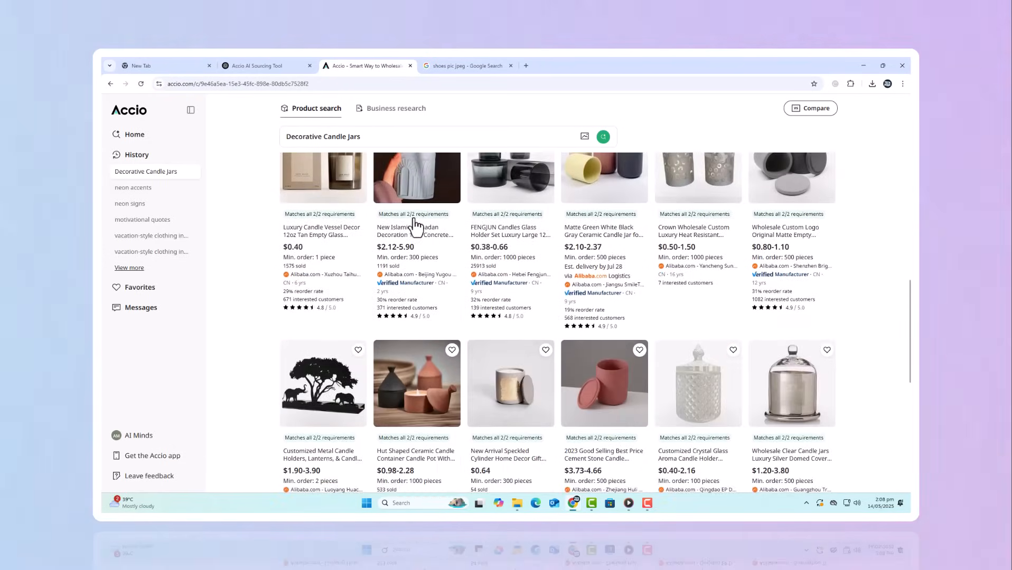
scroll("down", 3)
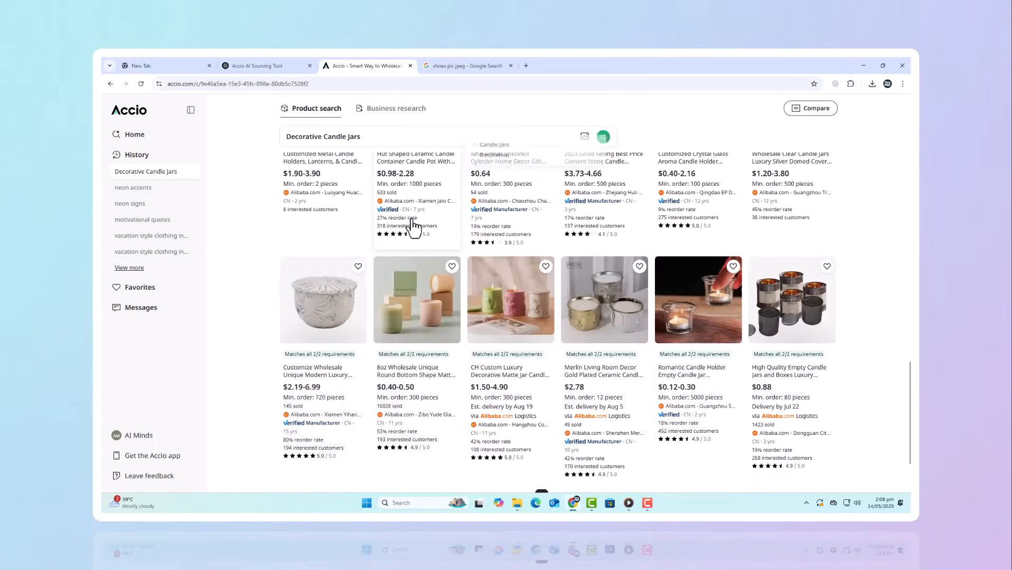
scroll("down", 3)
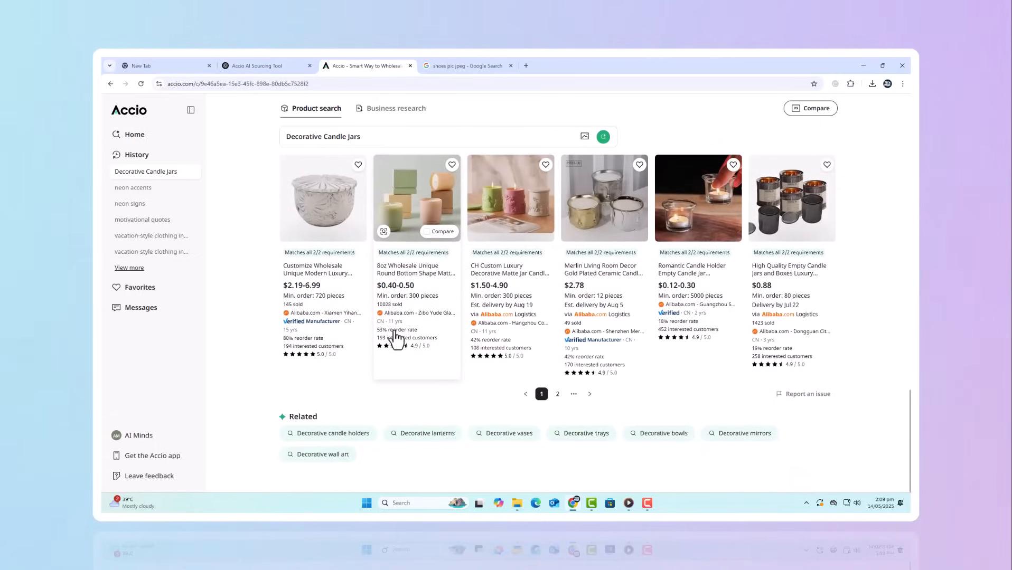
scroll("down", 3)
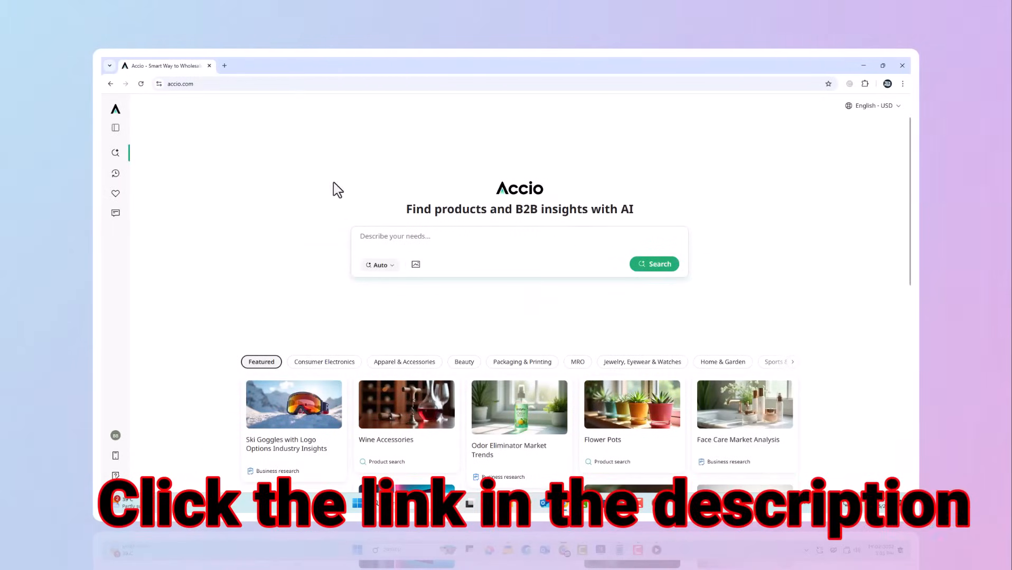
scroll("down", 3)
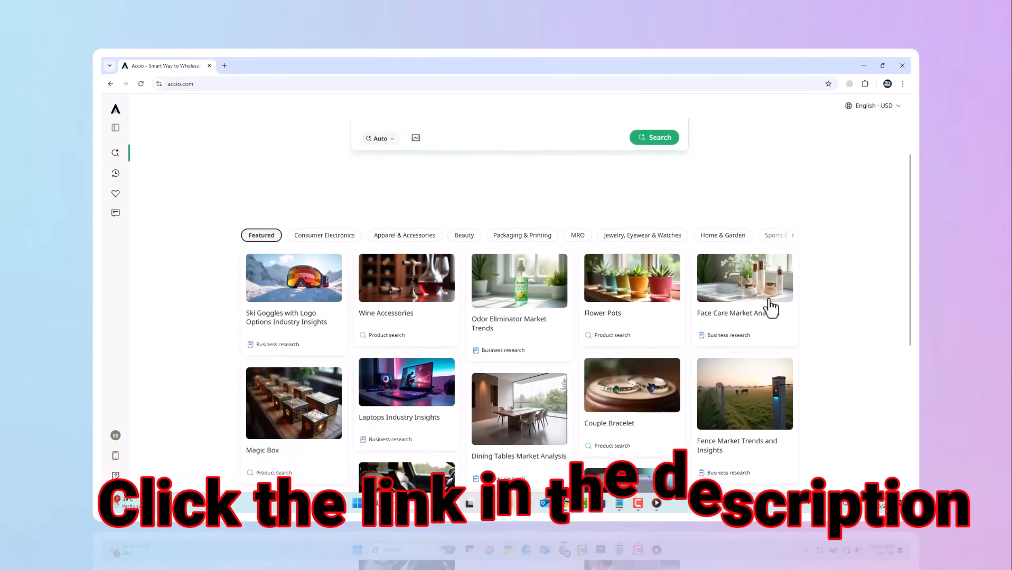
scroll("down", 3)
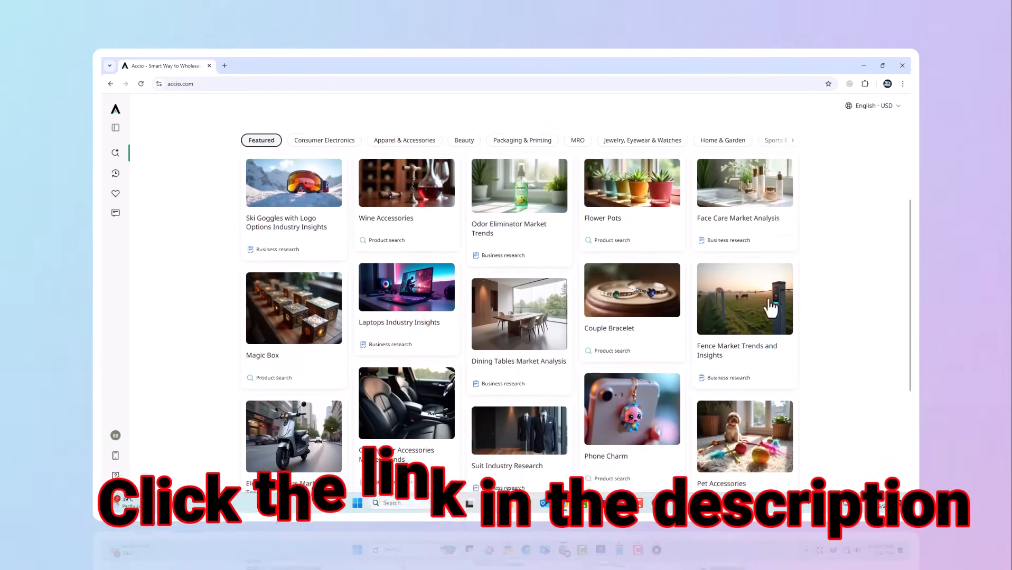
scroll("down", 3)
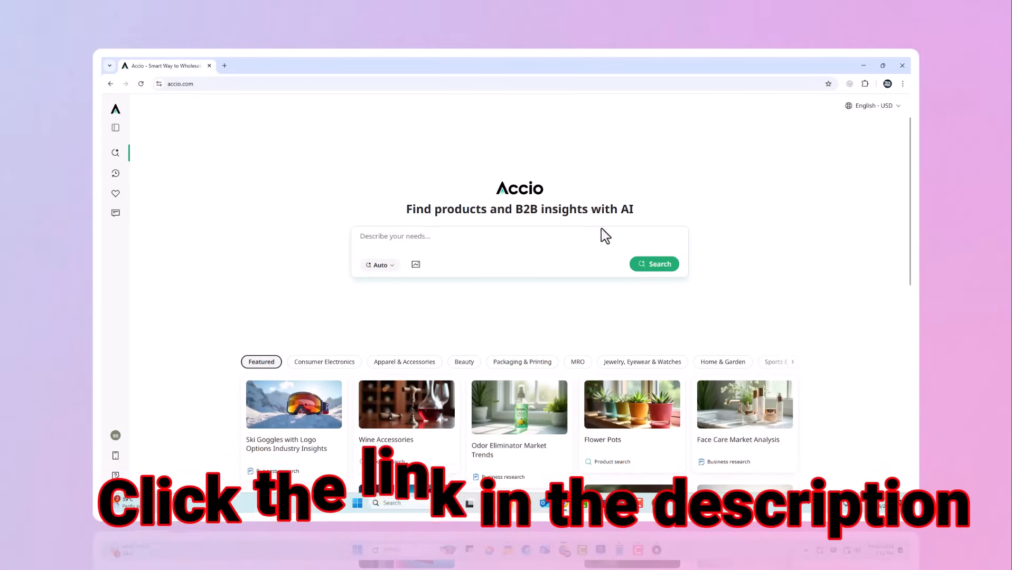
scroll("down", 3)
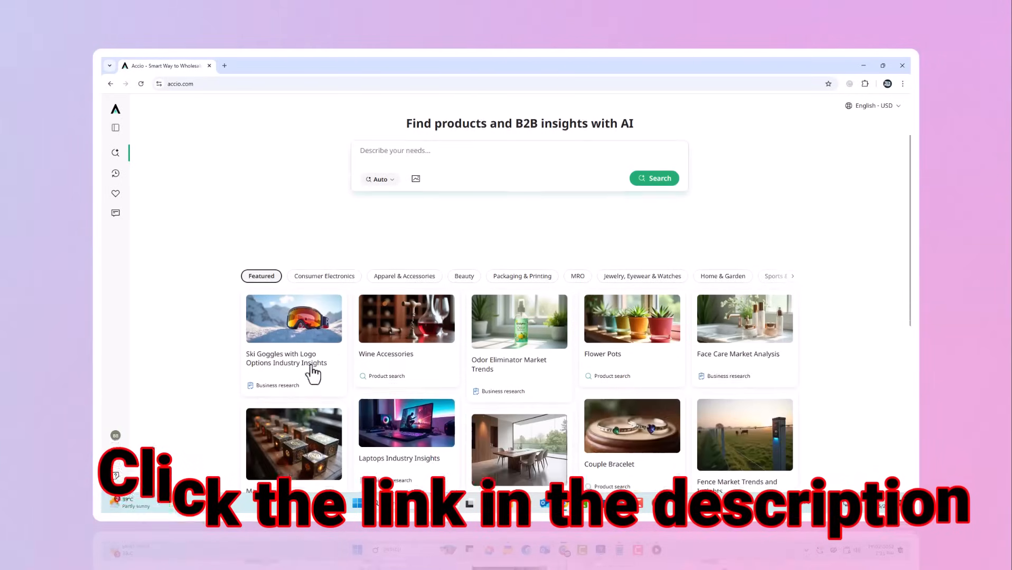
left_click(324, 150)
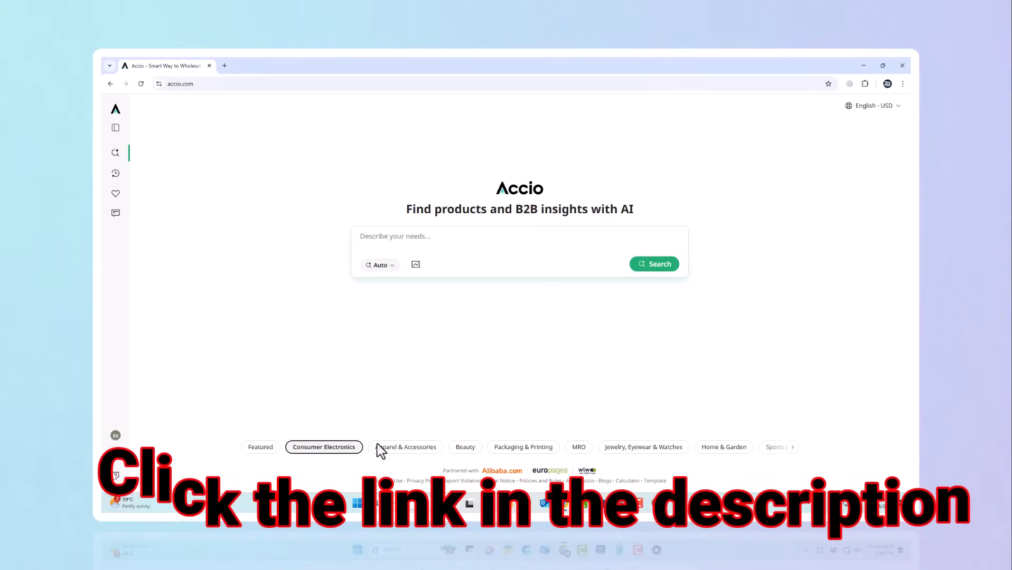
left_click(403, 447)
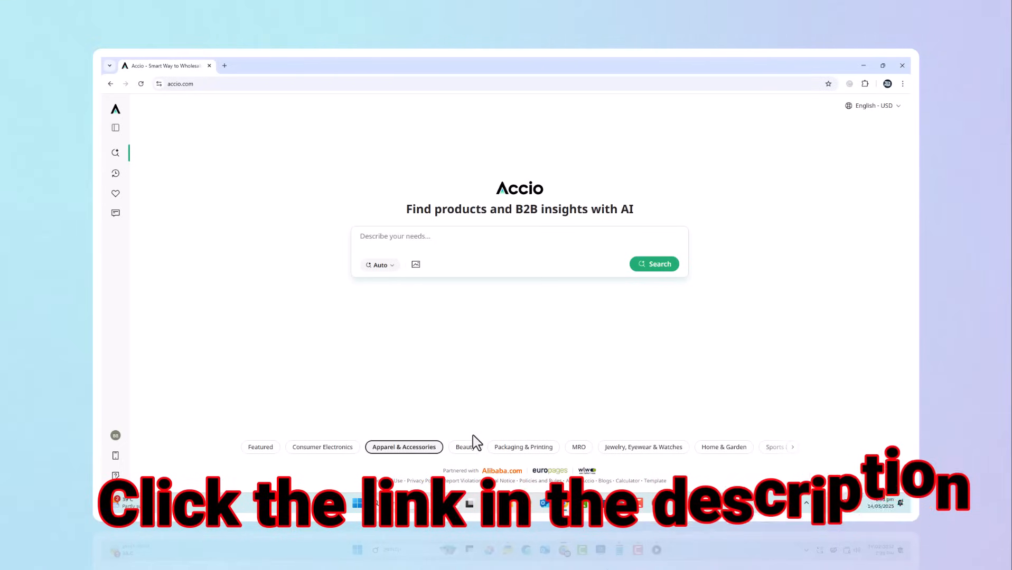
left_click(261, 362)
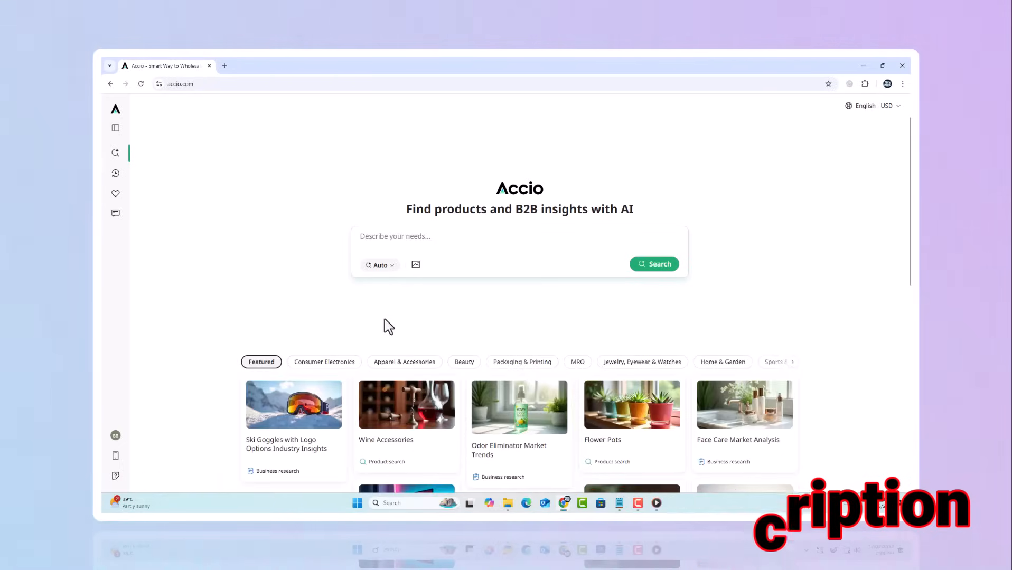